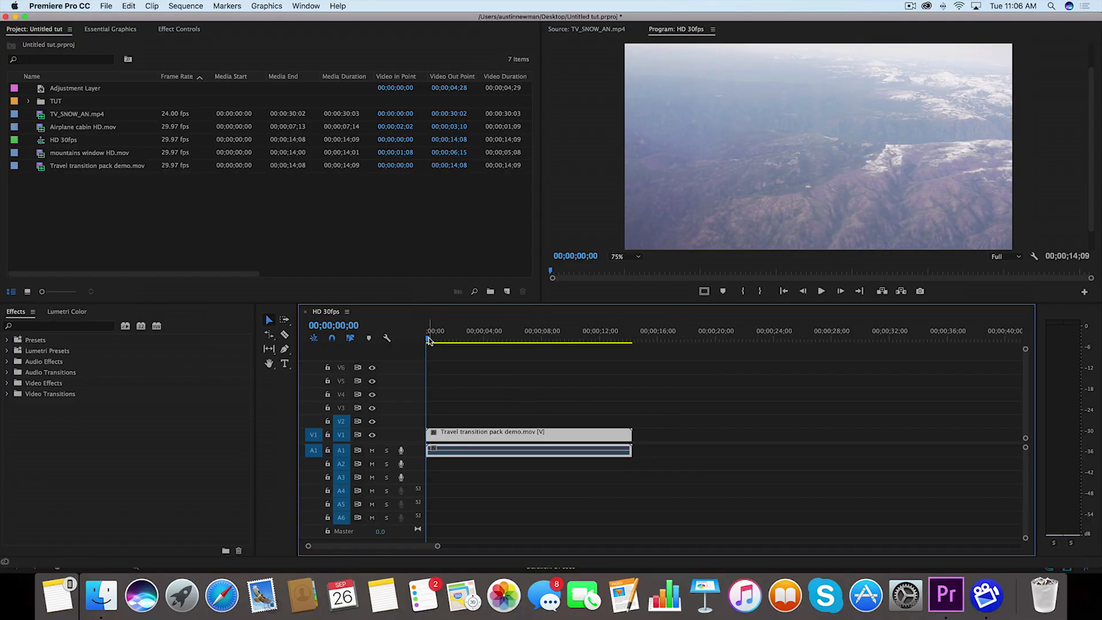
- Option-drag a duplicate of the Travel transition clip to sit right after the original on V1
click(543, 339)
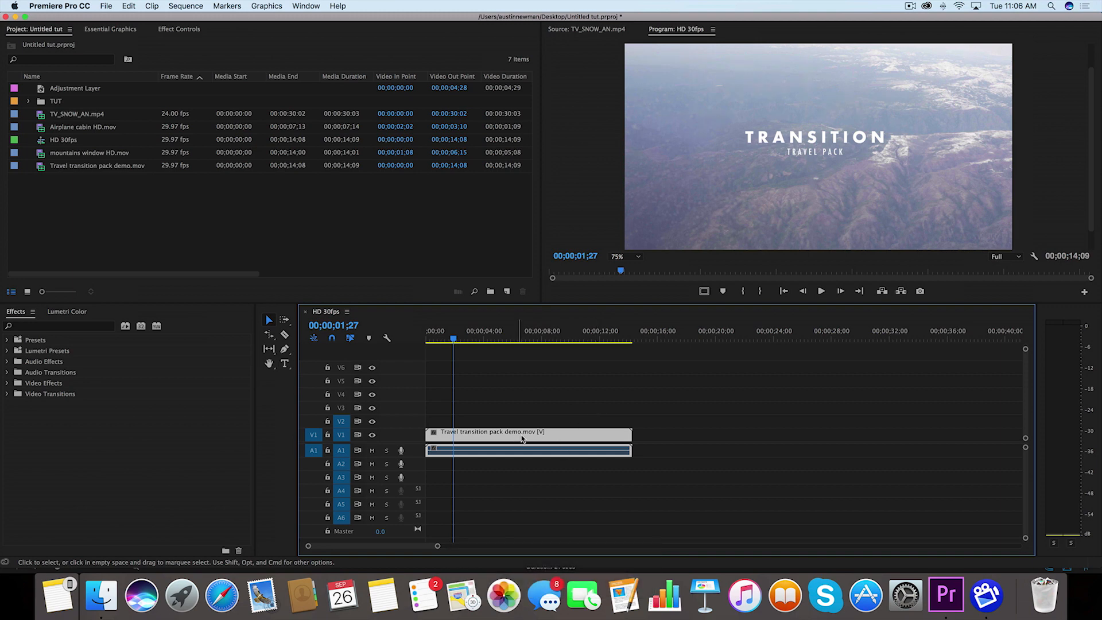
drag(527, 434, 741, 434)
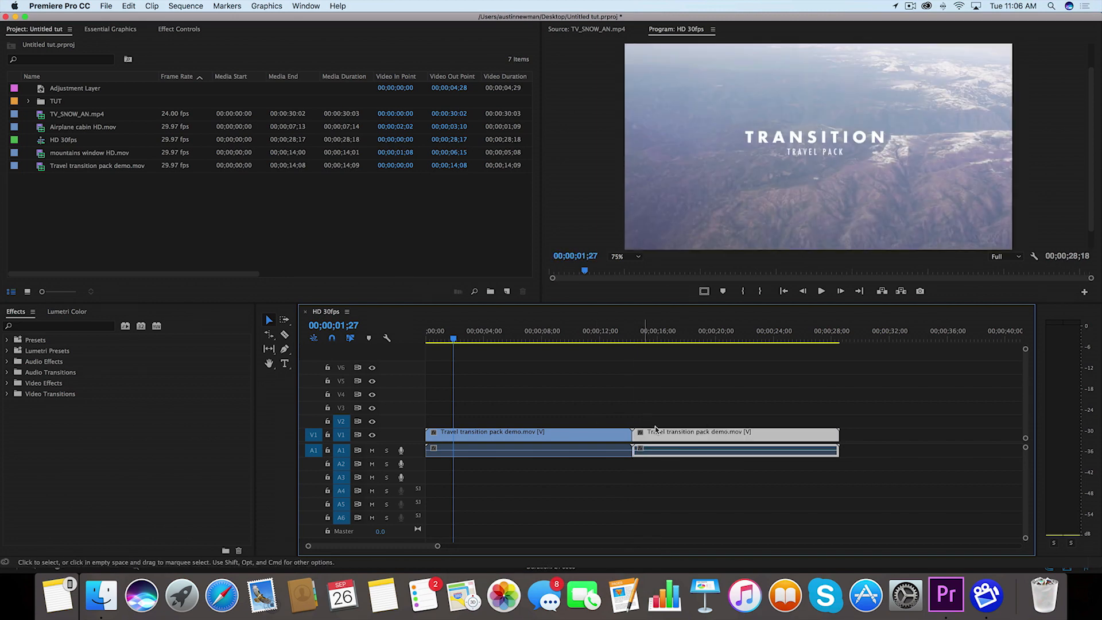
- Set the second clip's Speed/Duration to reversed at 500% and preview the result
right_click(655, 431)
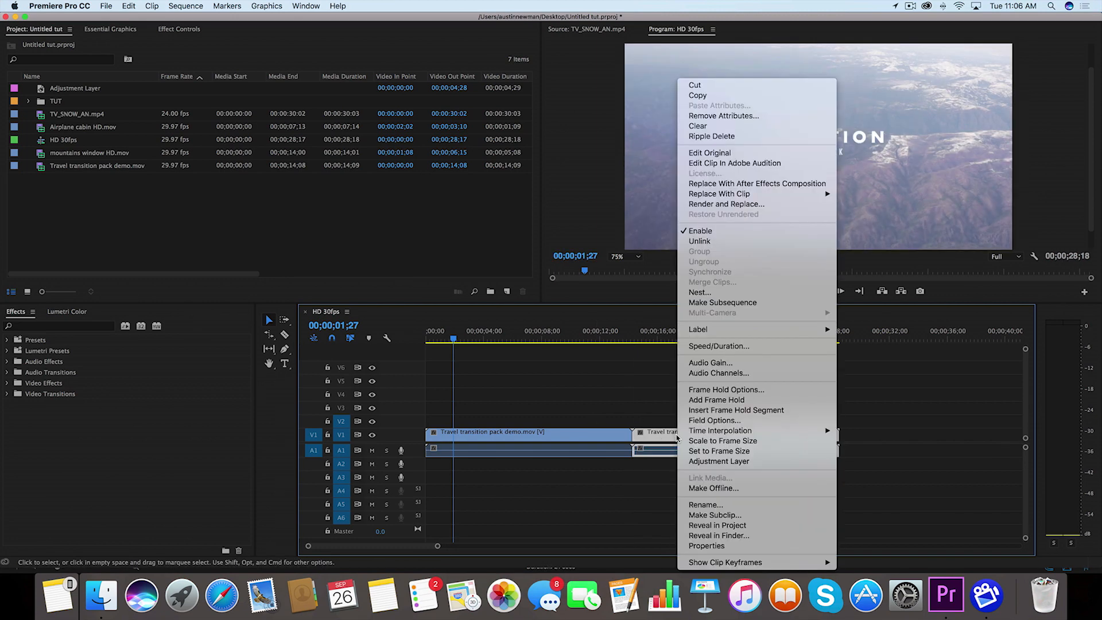
click(718, 345)
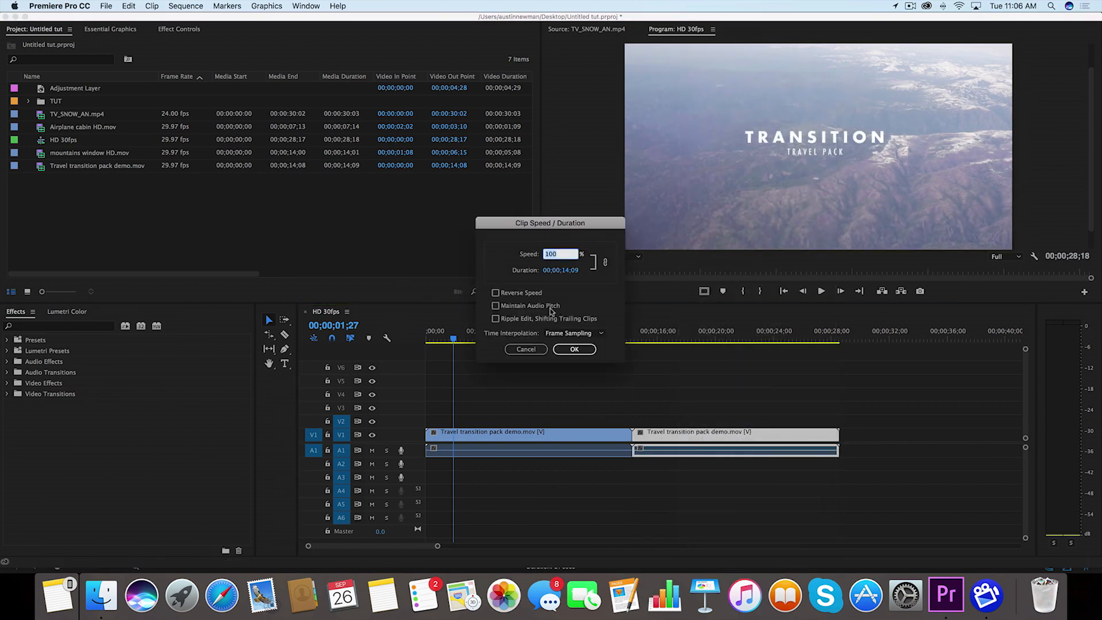
click(495, 292)
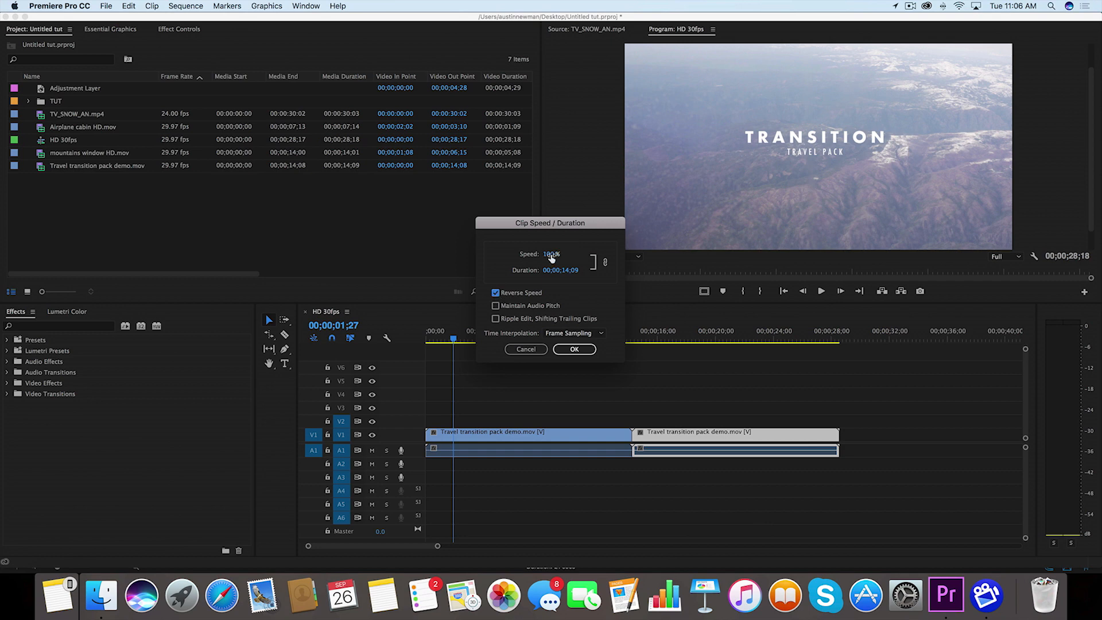
text(500)
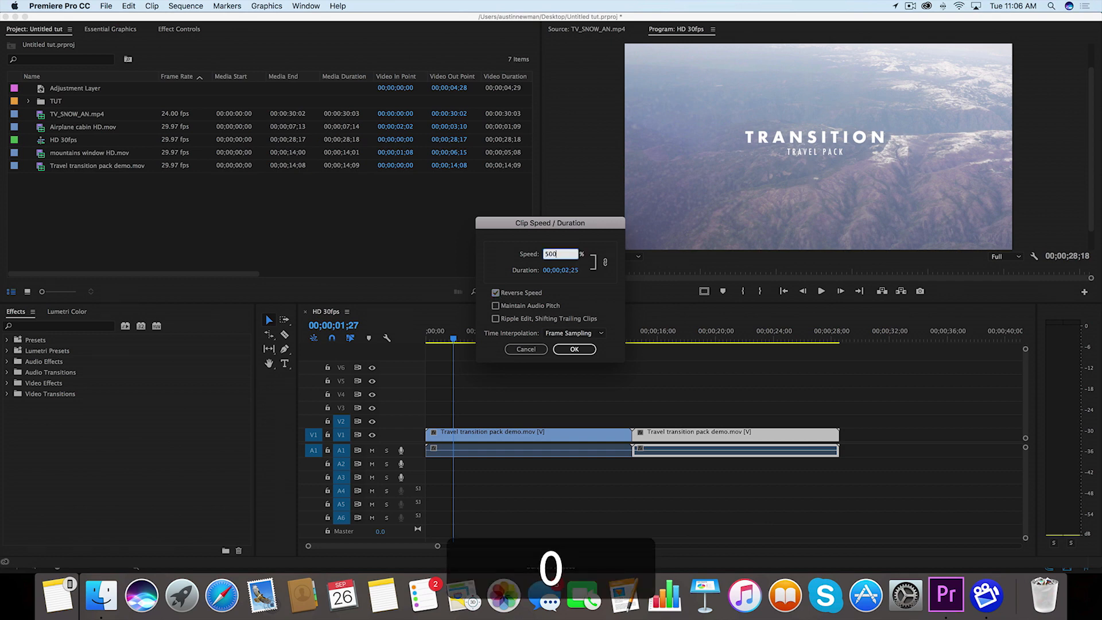
click(574, 349)
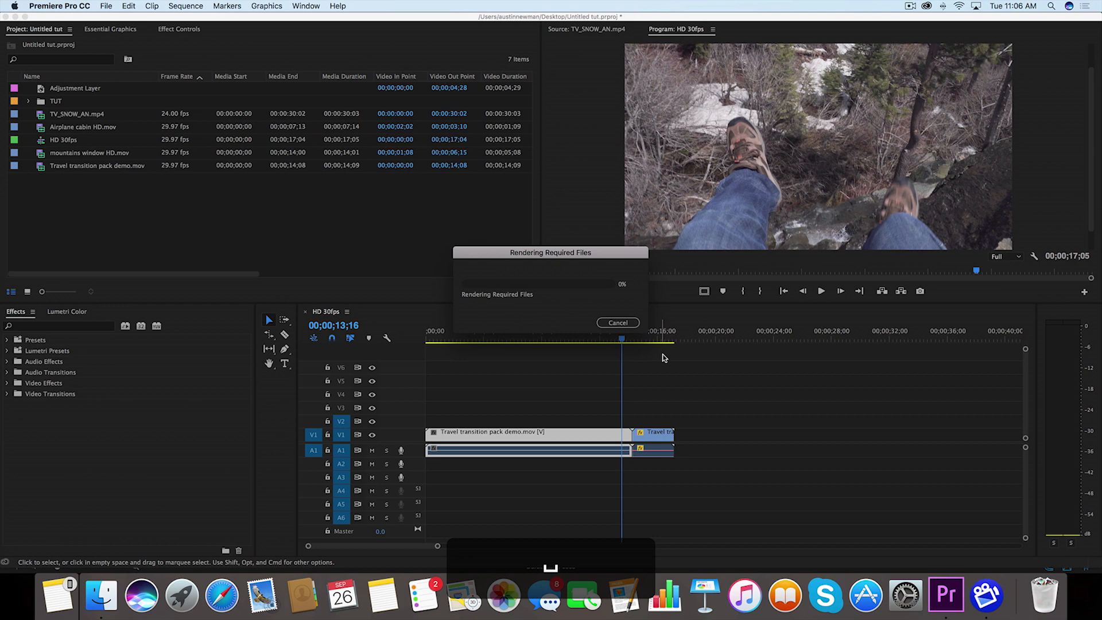
click(617, 323)
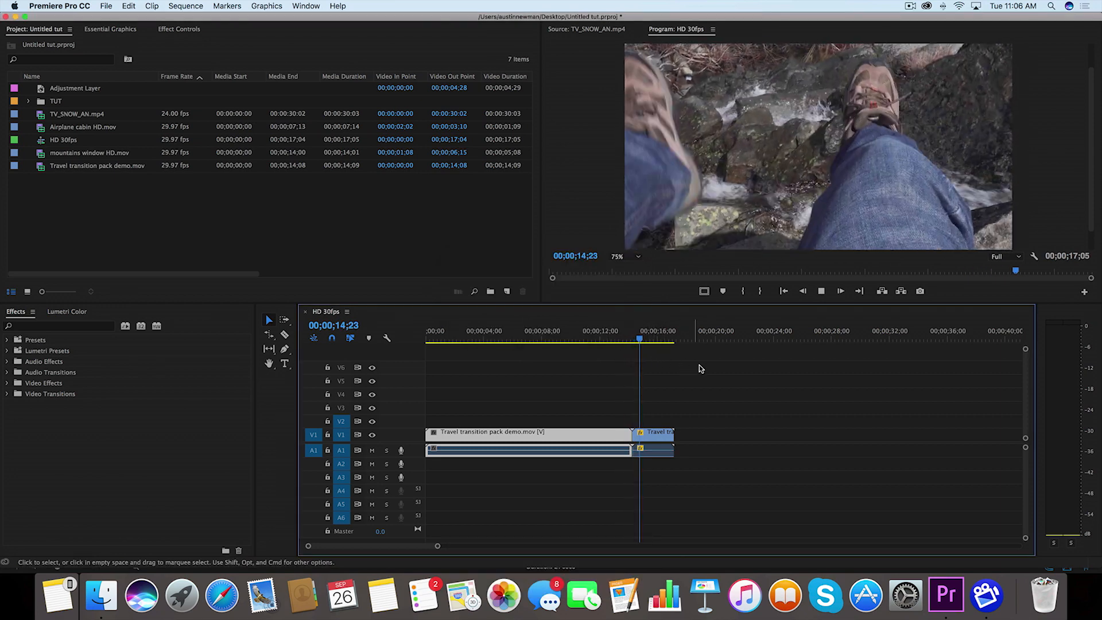
click(645, 339)
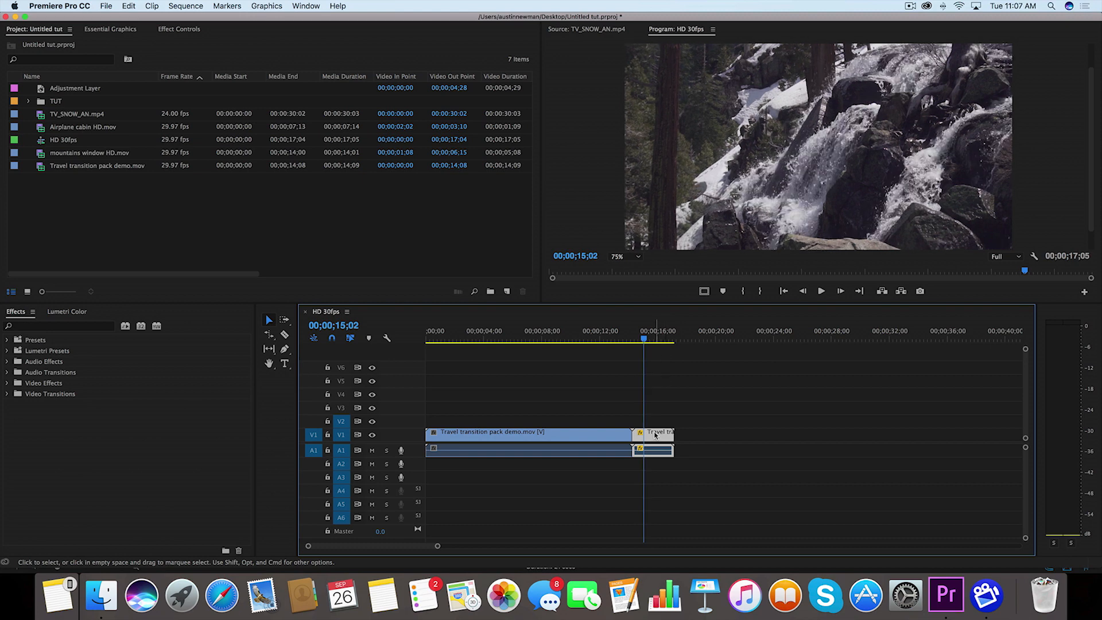
- Create a new 1920×1080 adjustment layer from the Project panel's New Item menu
right_click(303, 218)
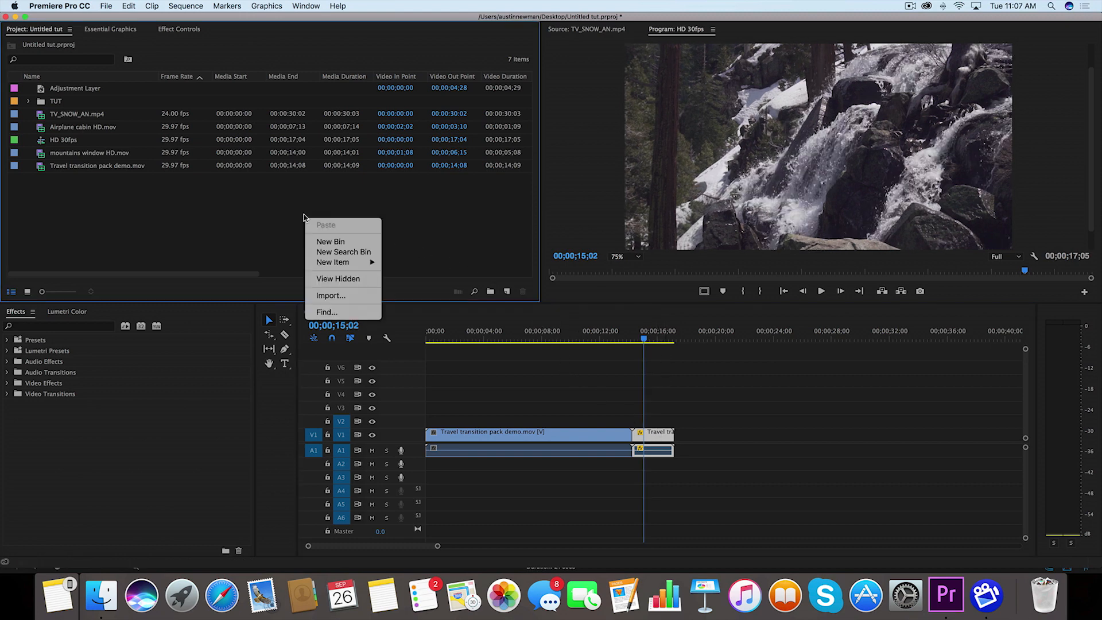
mouse_move(333, 262)
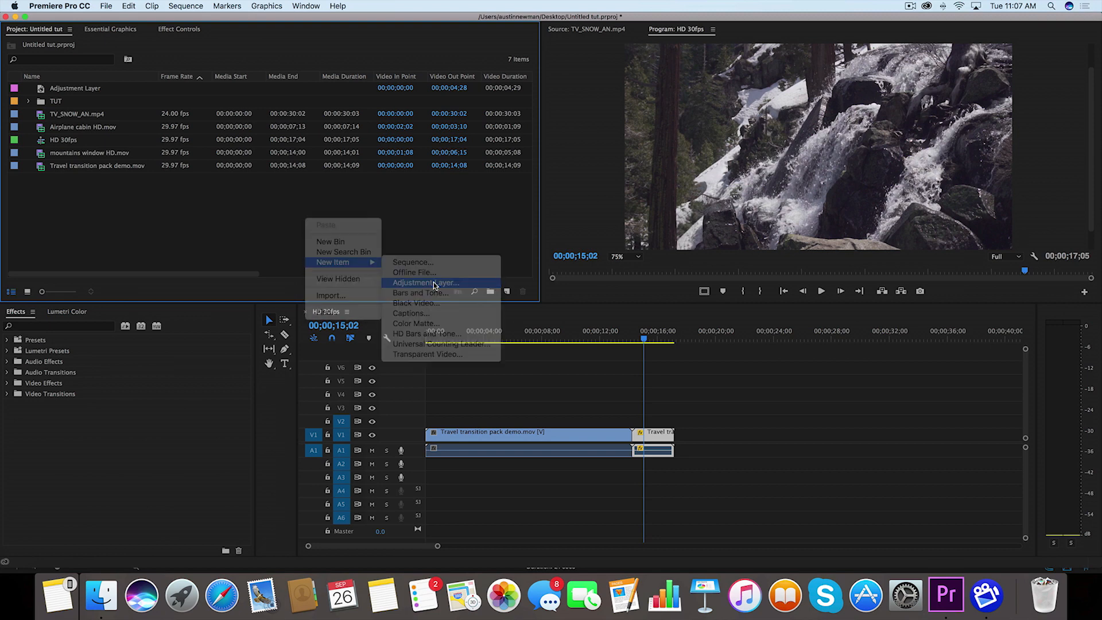
click(424, 283)
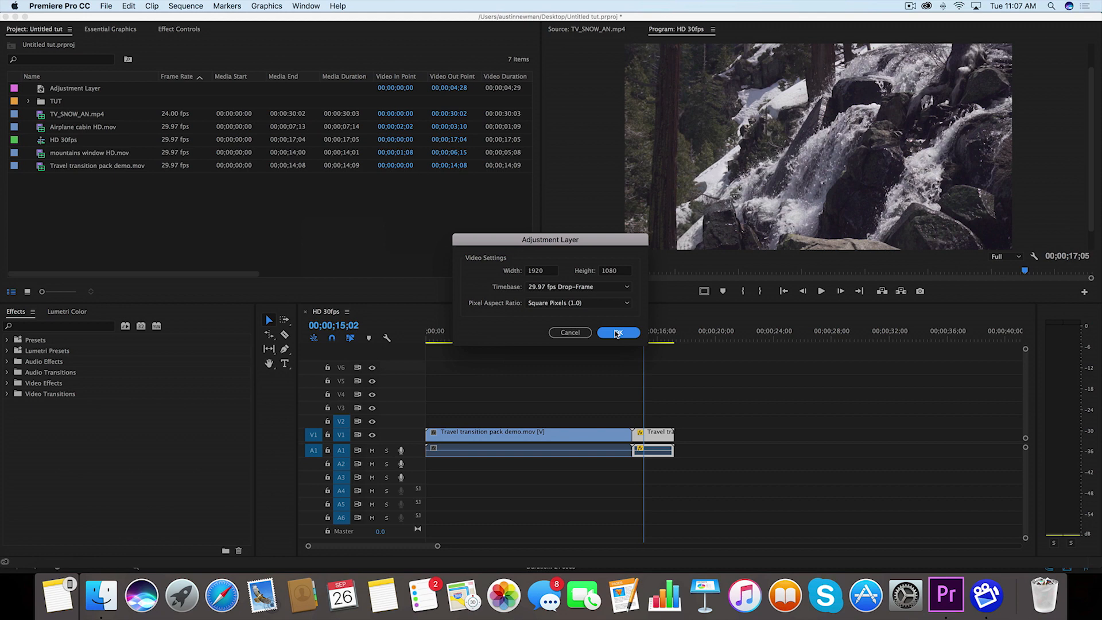
click(618, 332)
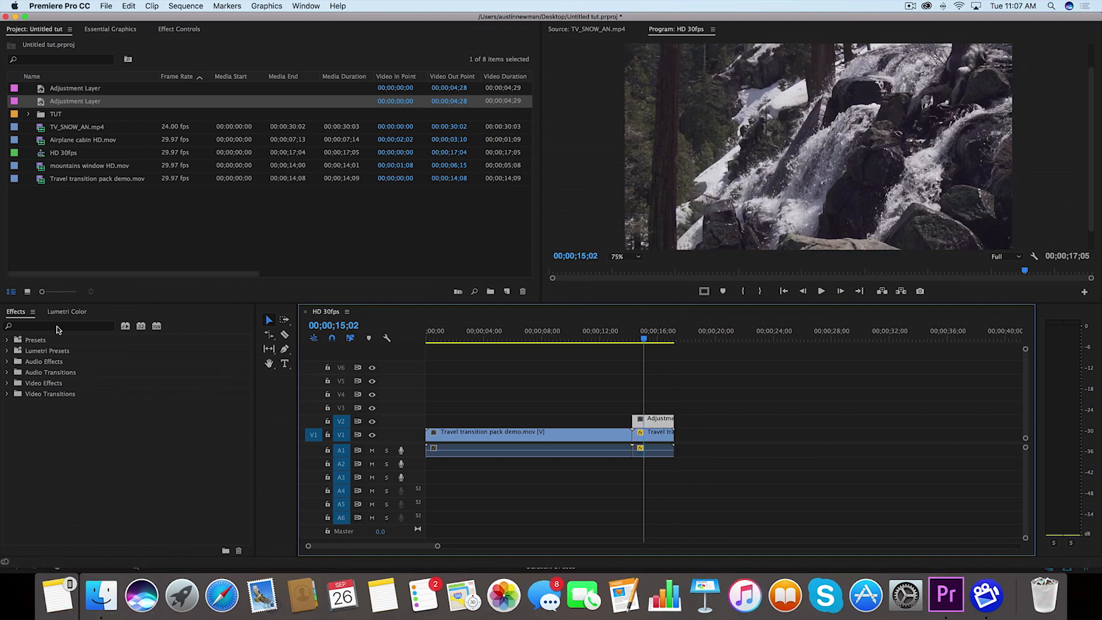
- Find Wave Warp by searching 'wave', apply it to the adjustment layer and review its Wave Type choices
text(wave war)
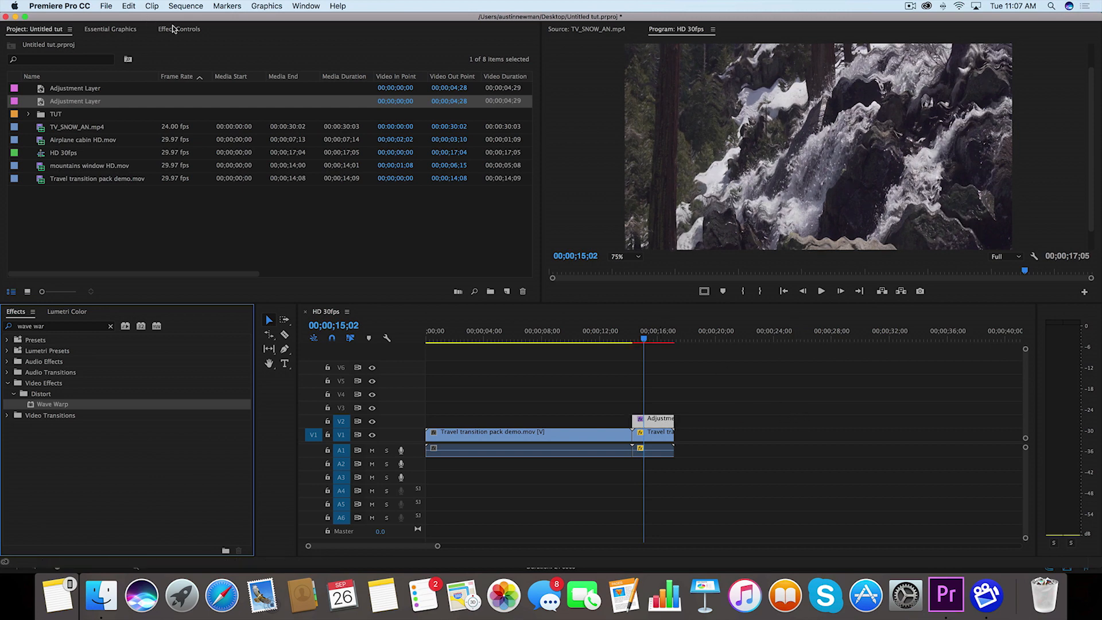
click(179, 28)
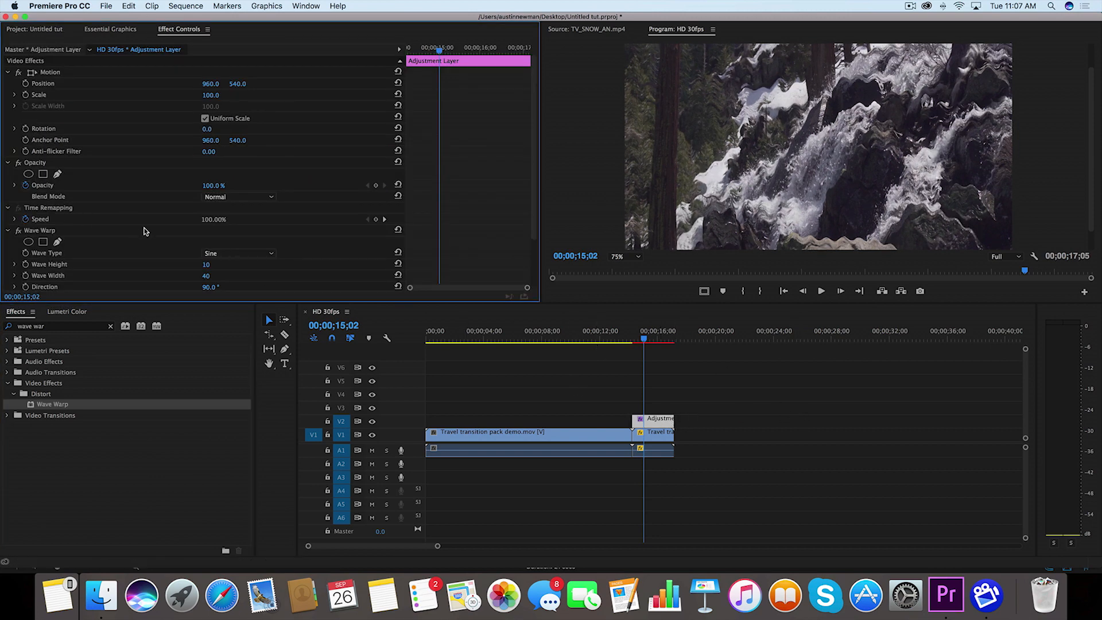
scroll(down, 3)
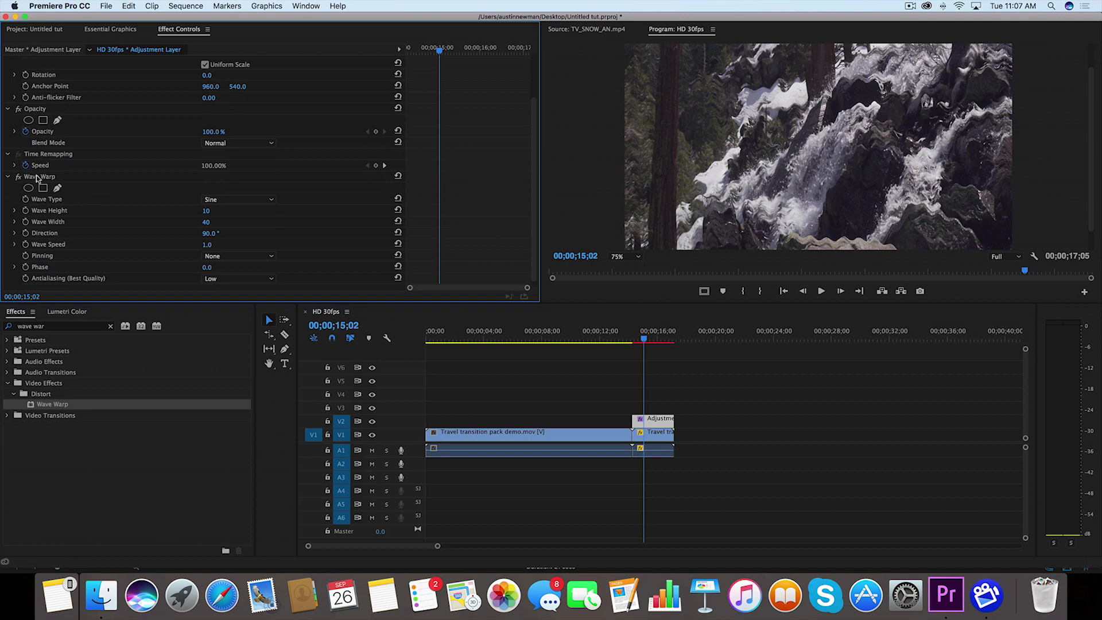
mouse_move(100, 185)
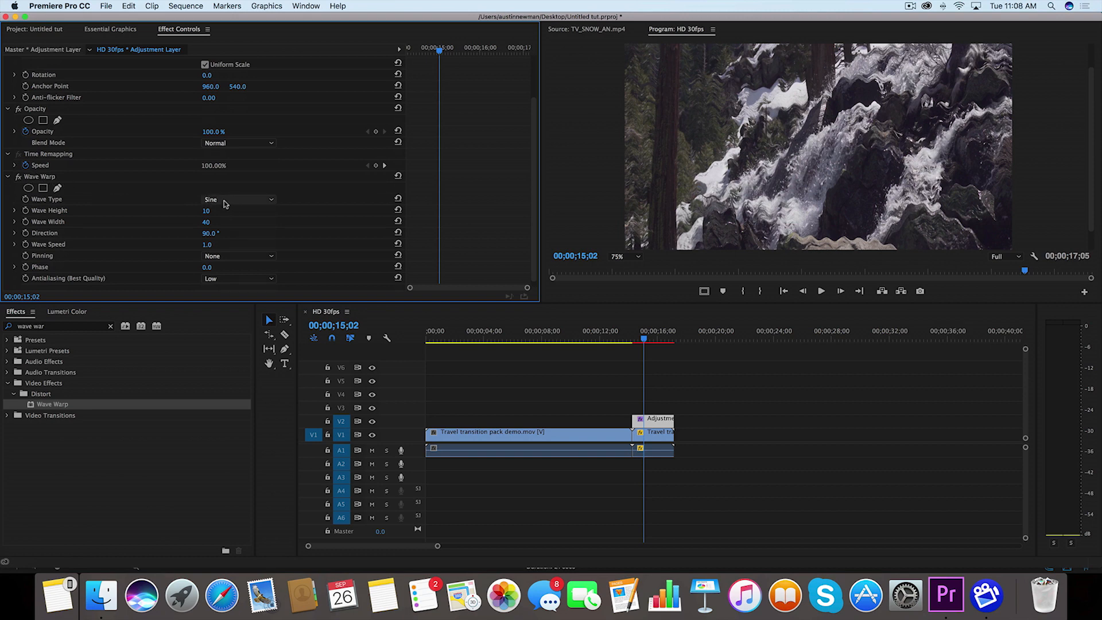
click(239, 200)
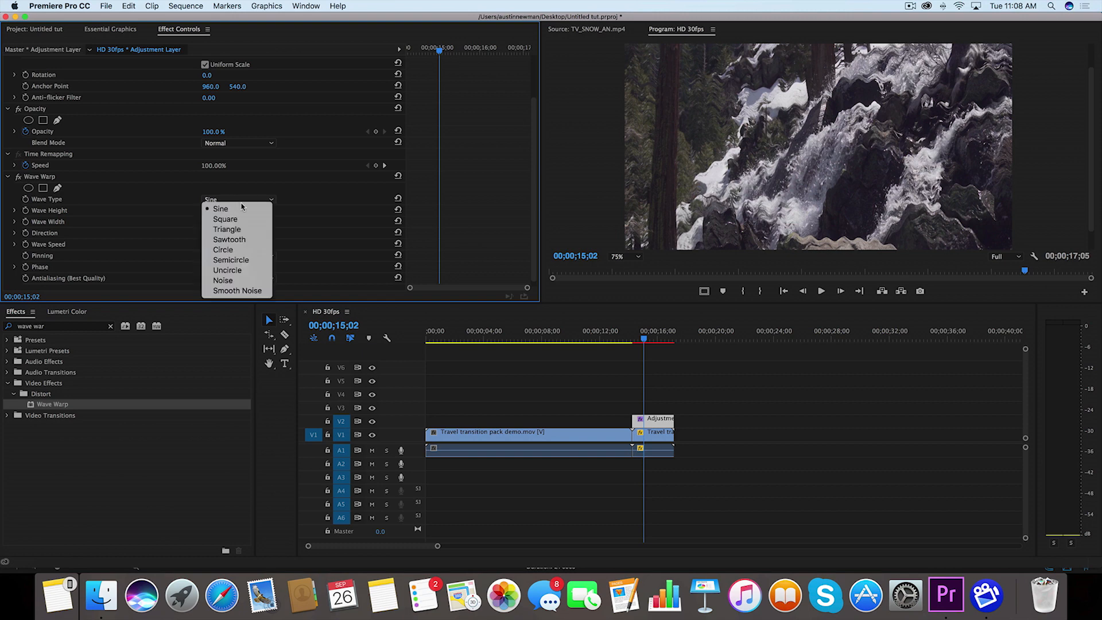
mouse_move(225, 219)
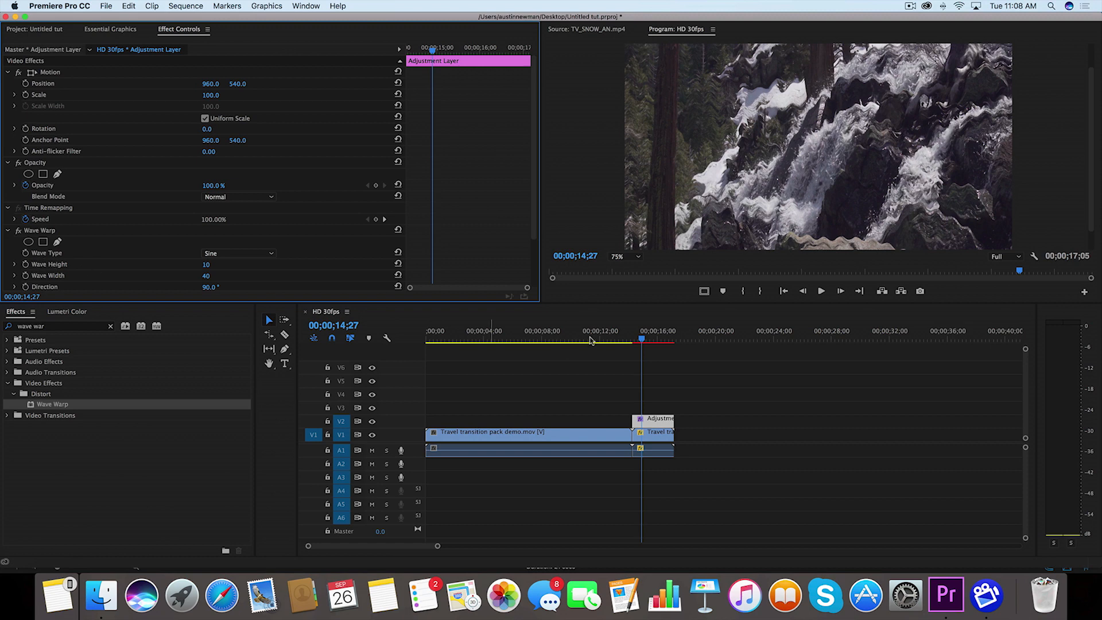
mouse_move(707, 199)
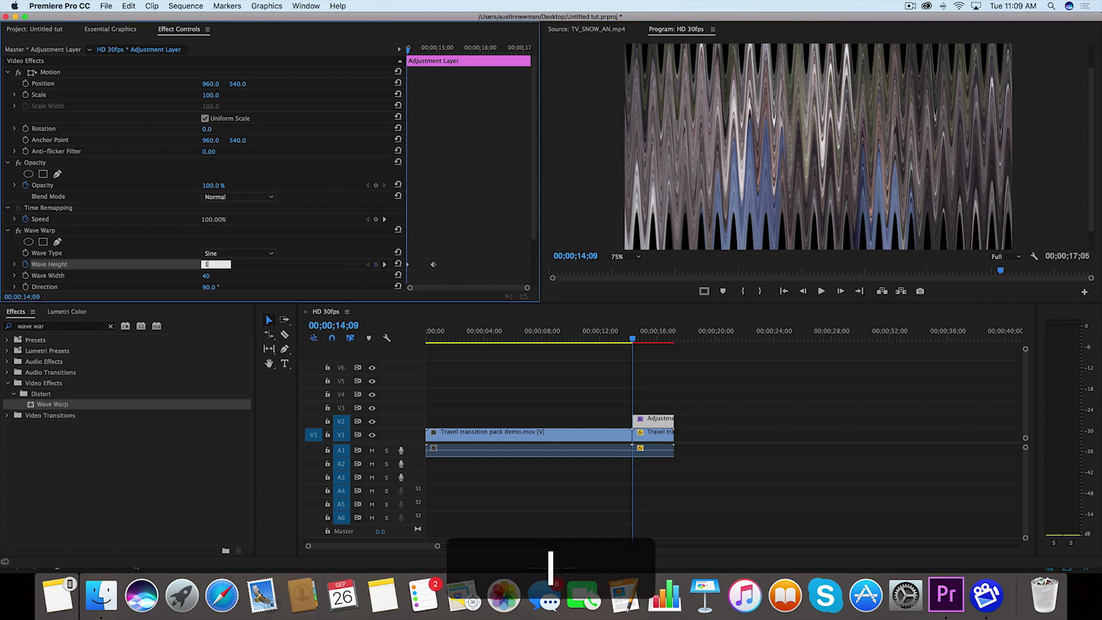
- Give Wave Warp a keyframed height of 100 and a width of 20
text(100)
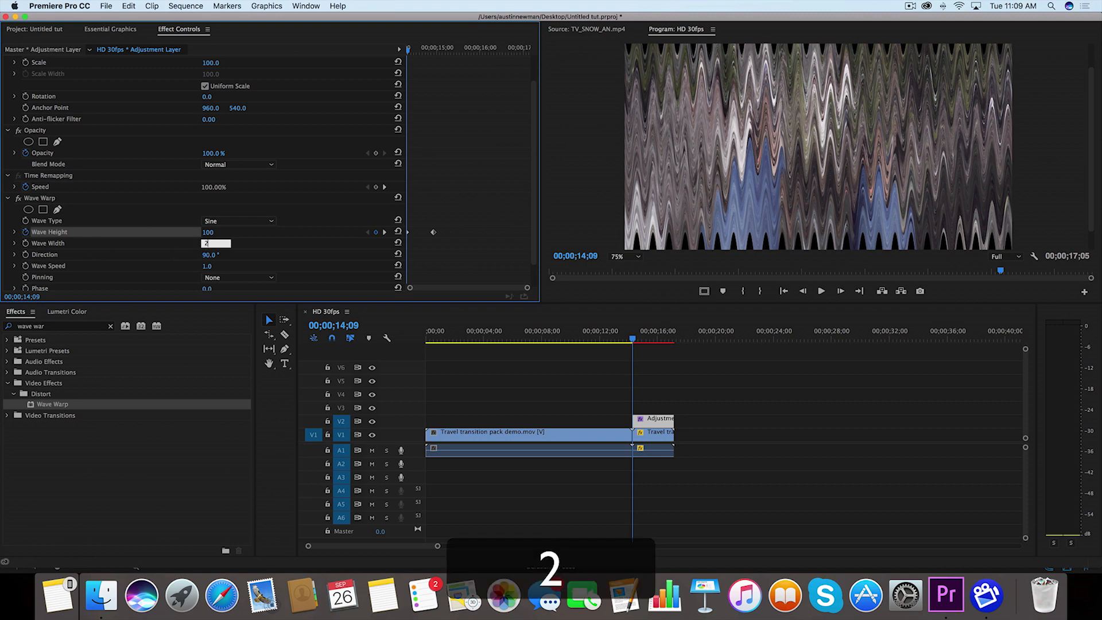
text(20)
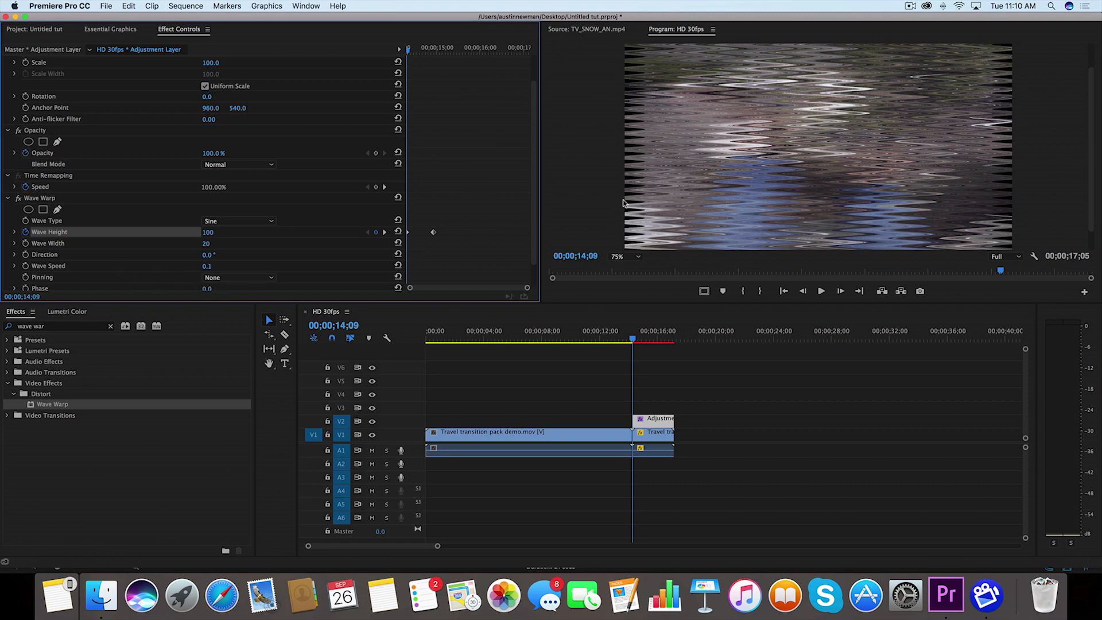
- Choose an edge pinning option from Wave Warp's Pinning dropdown
click(238, 277)
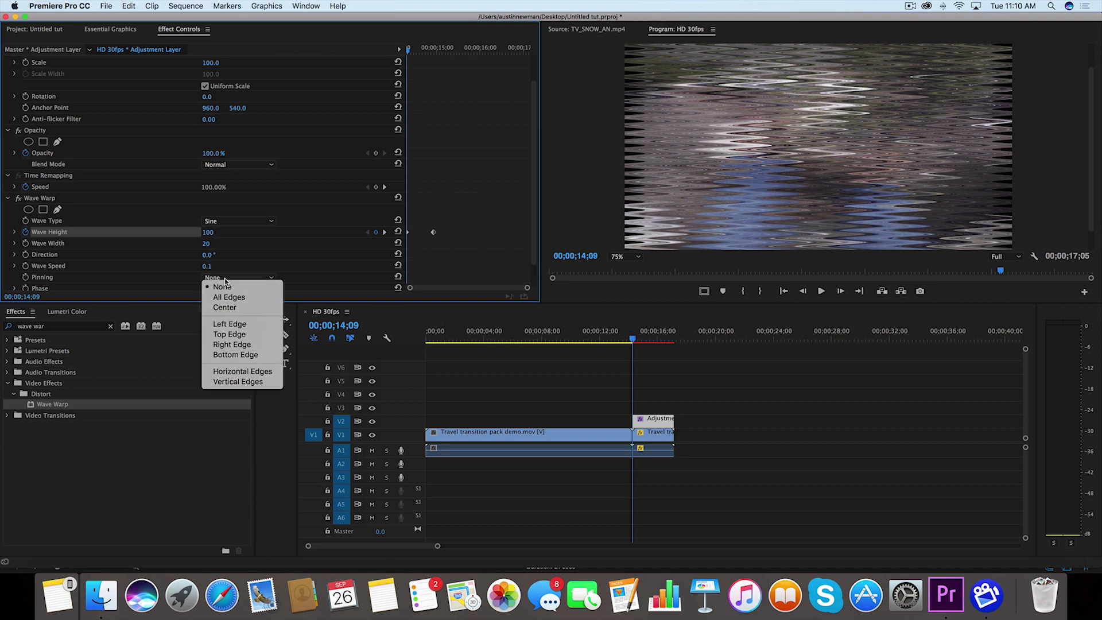
click(229, 296)
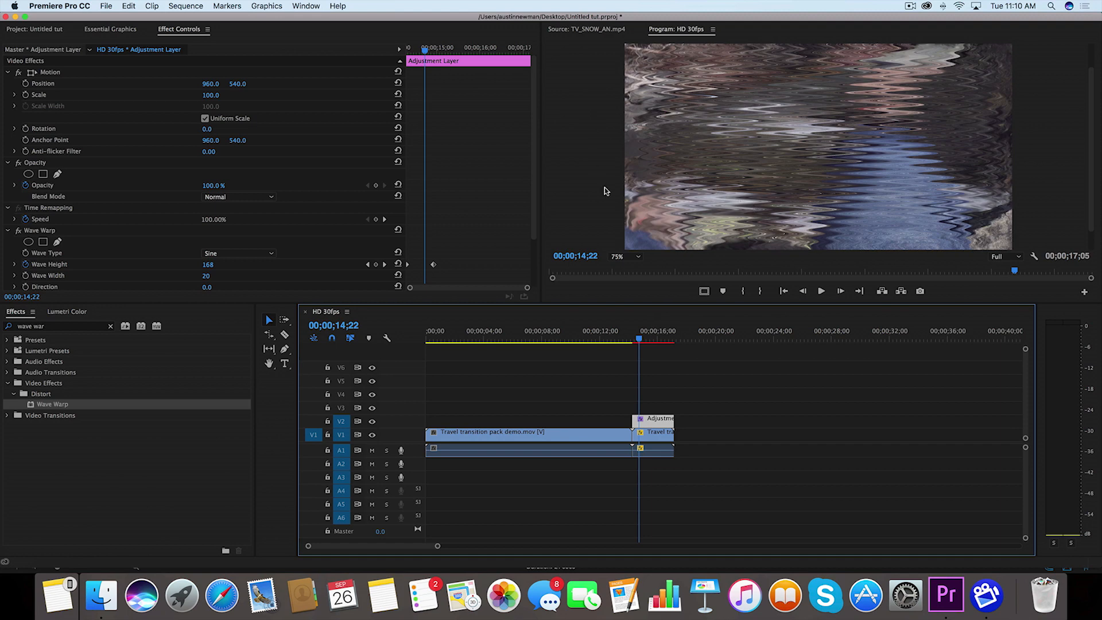
mouse_move(51, 237)
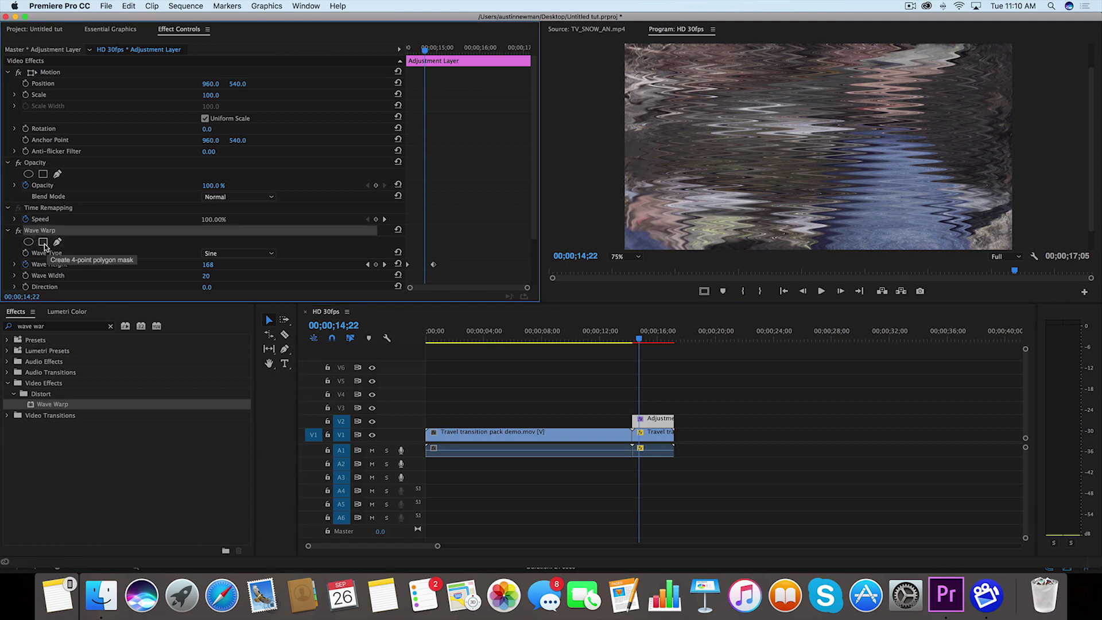
- Add a four-point polygon mask to Wave Warp and shape it into a thin strip reaching past the right edge
click(43, 242)
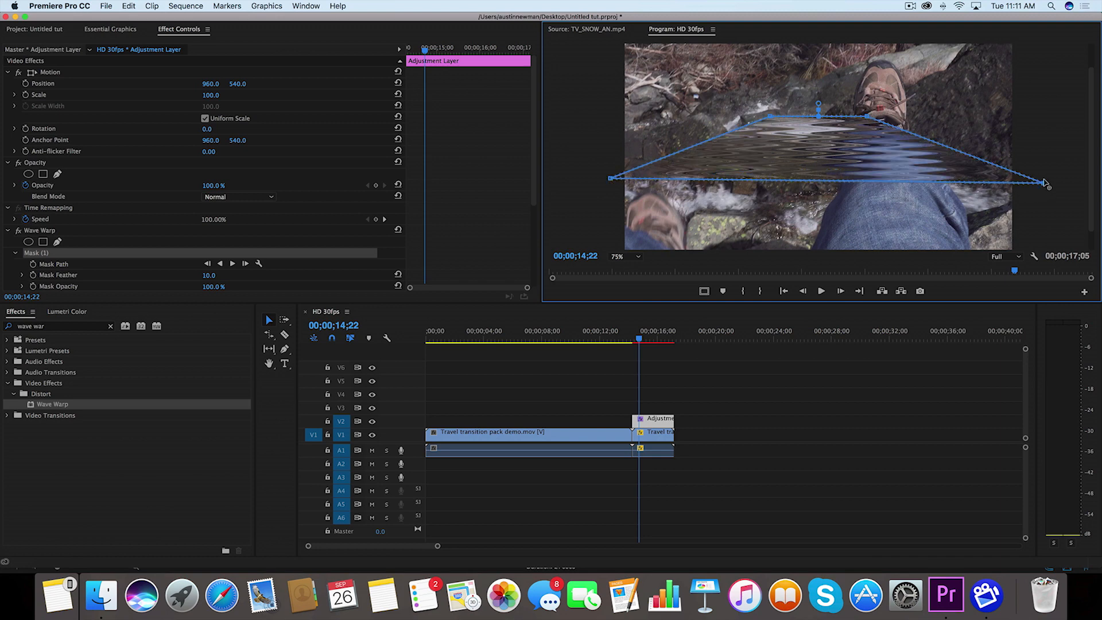
drag(1043, 181, 1047, 180)
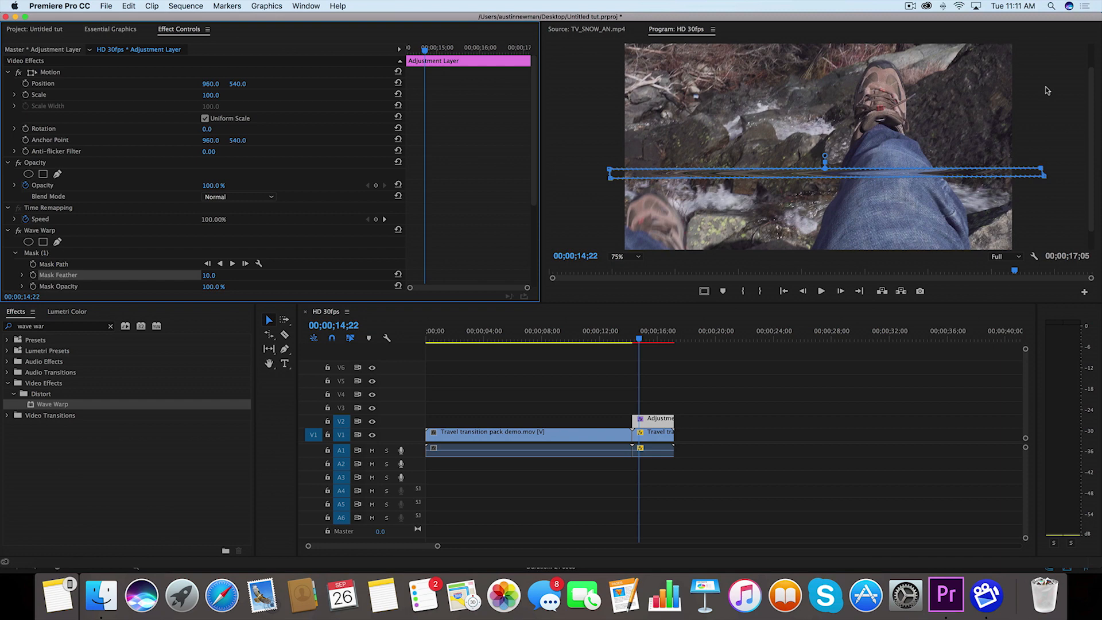
scroll(down, 3)
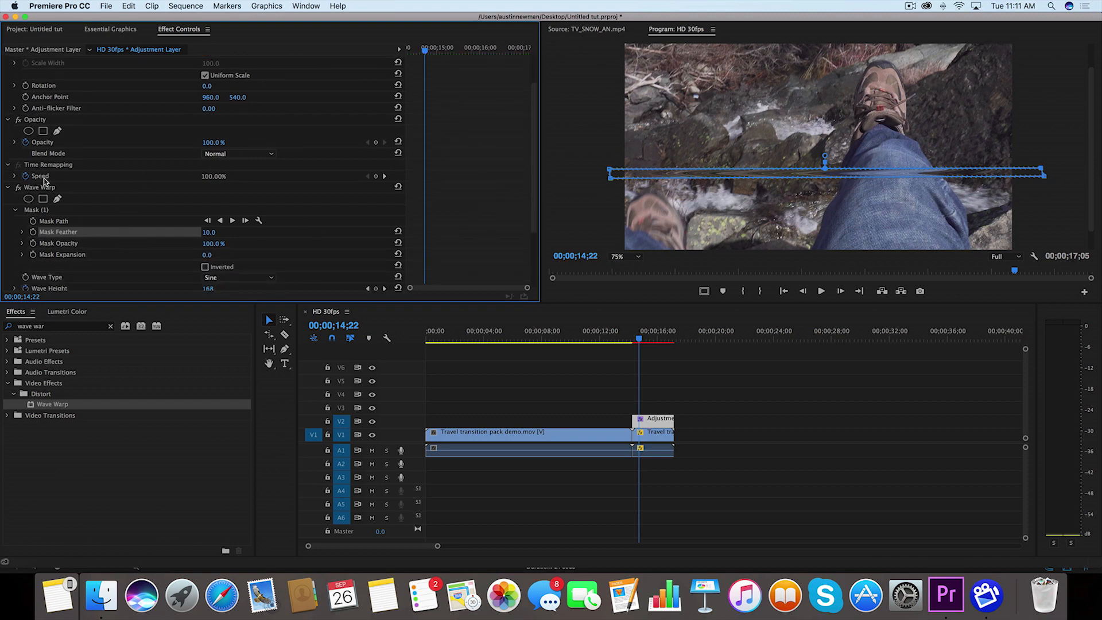
mouse_move(66, 251)
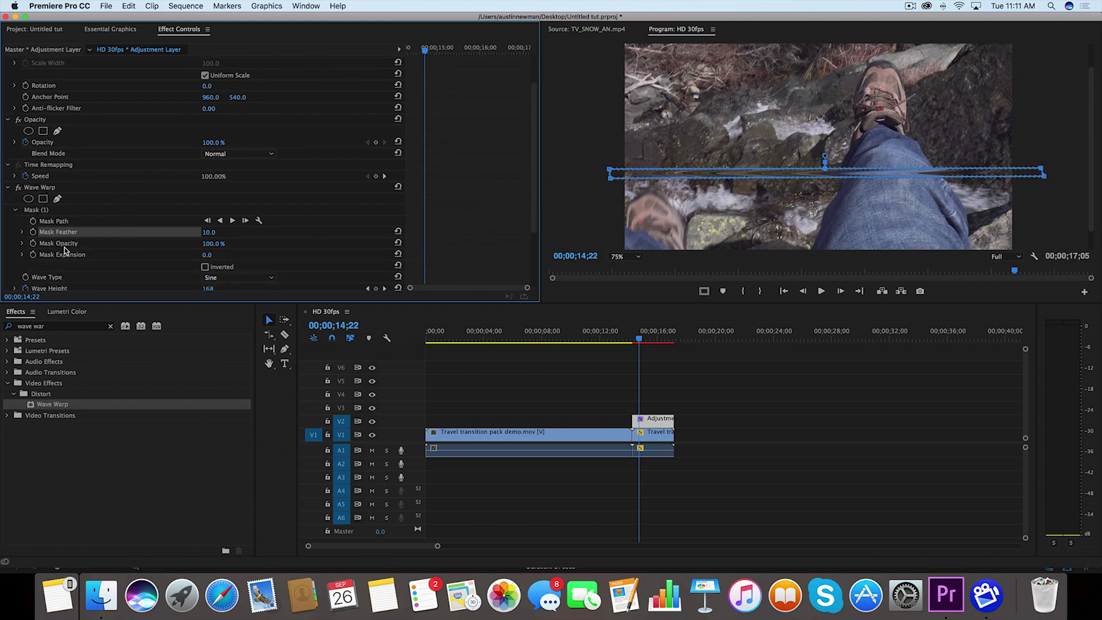
- Scrub the Wave Warp mask opacity down to 40%
drag(213, 243, 211, 243)
text(40)
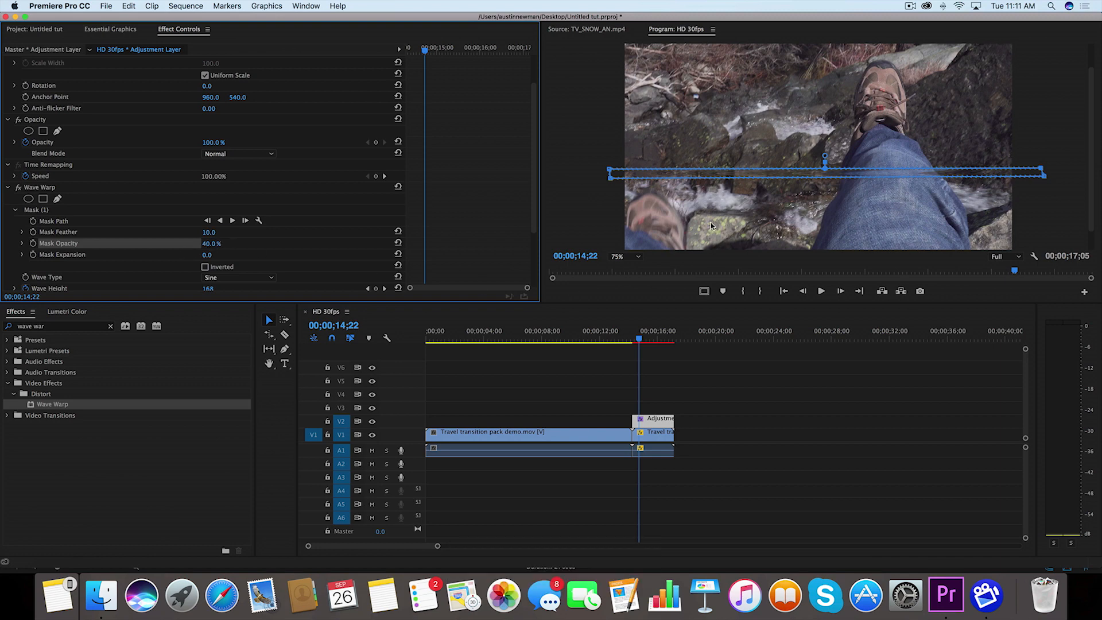
mouse_move(819, 197)
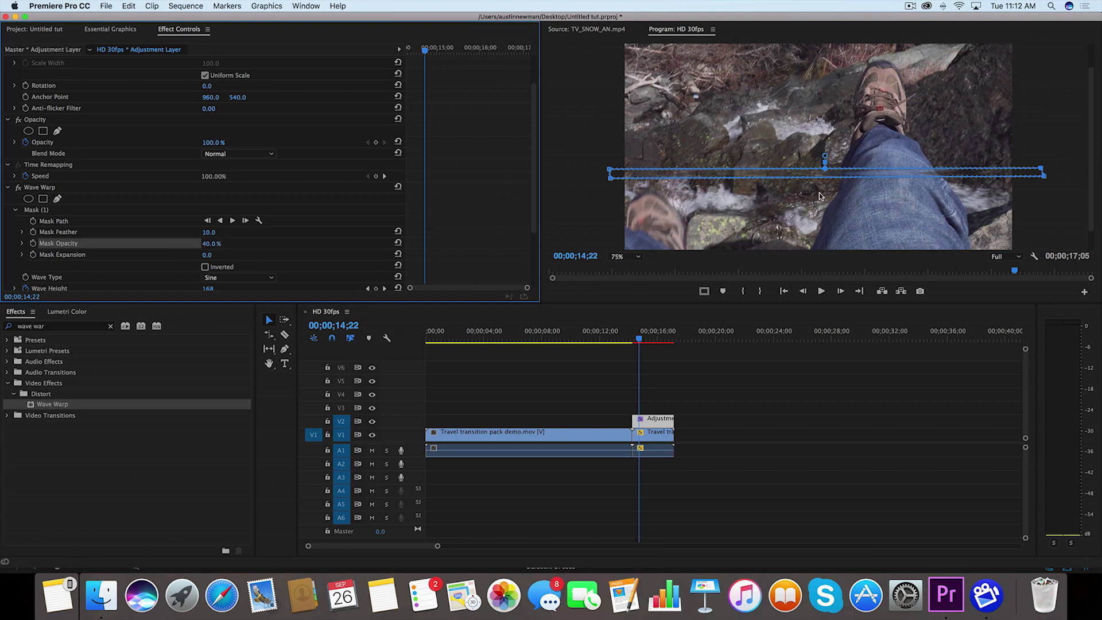
scroll(down, 3)
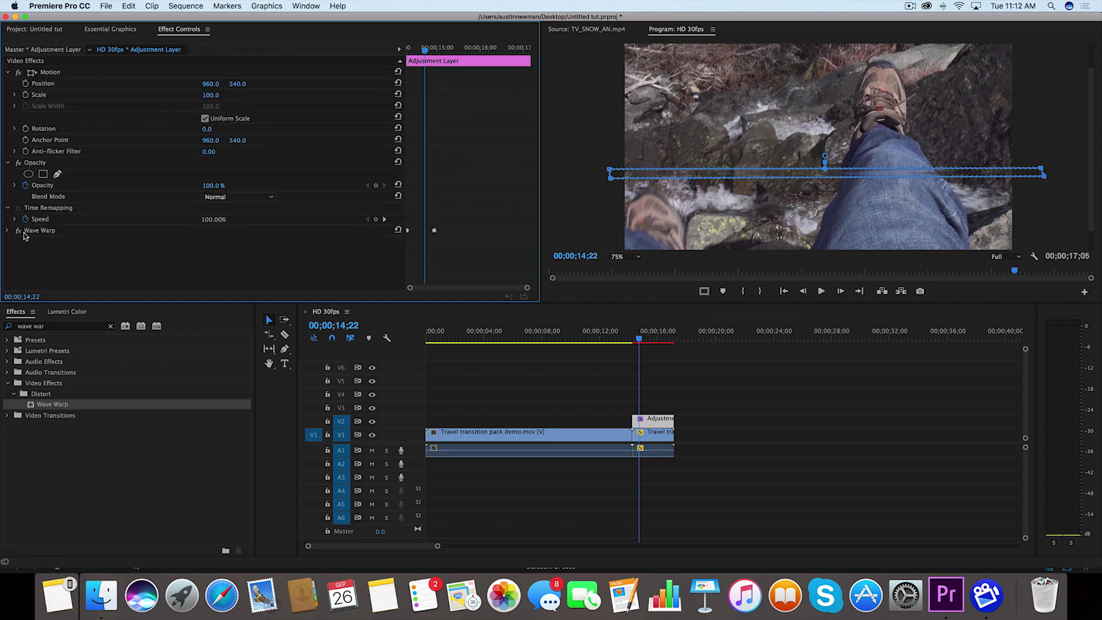
- Copy and paste Wave Warp to add a second instance on the adjustment layer
click(40, 231)
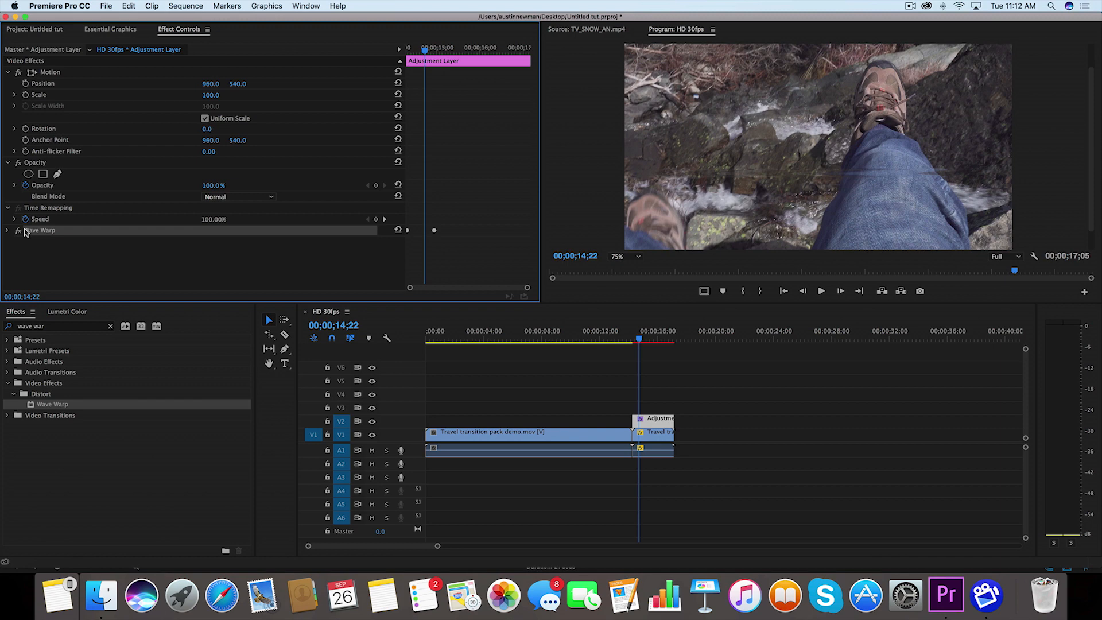
right_click(40, 230)
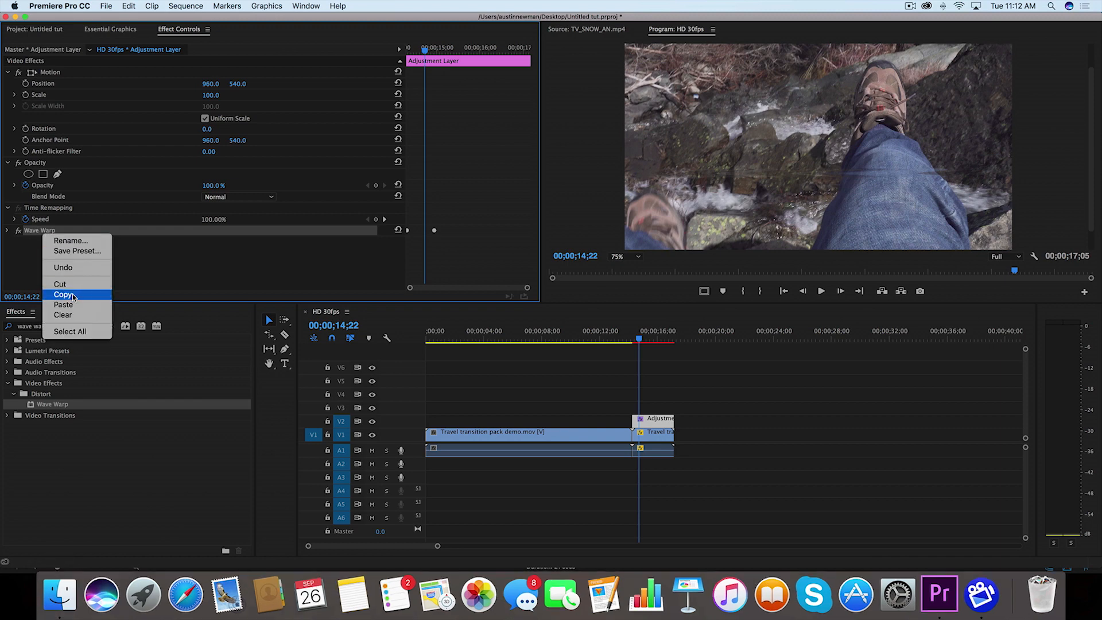
click(64, 294)
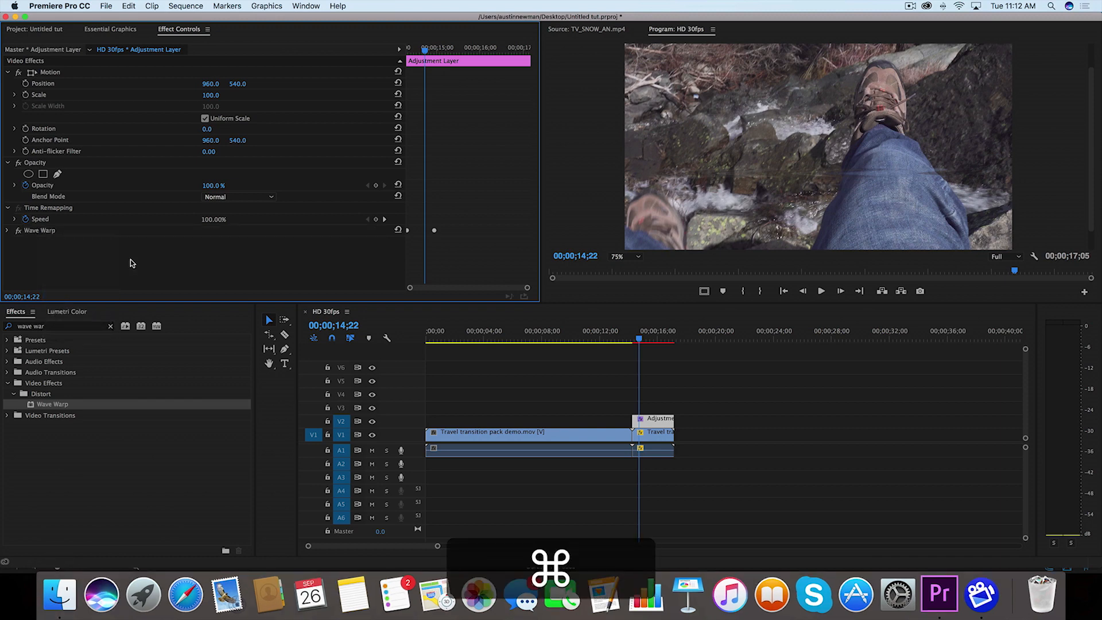
key(cmd+v)
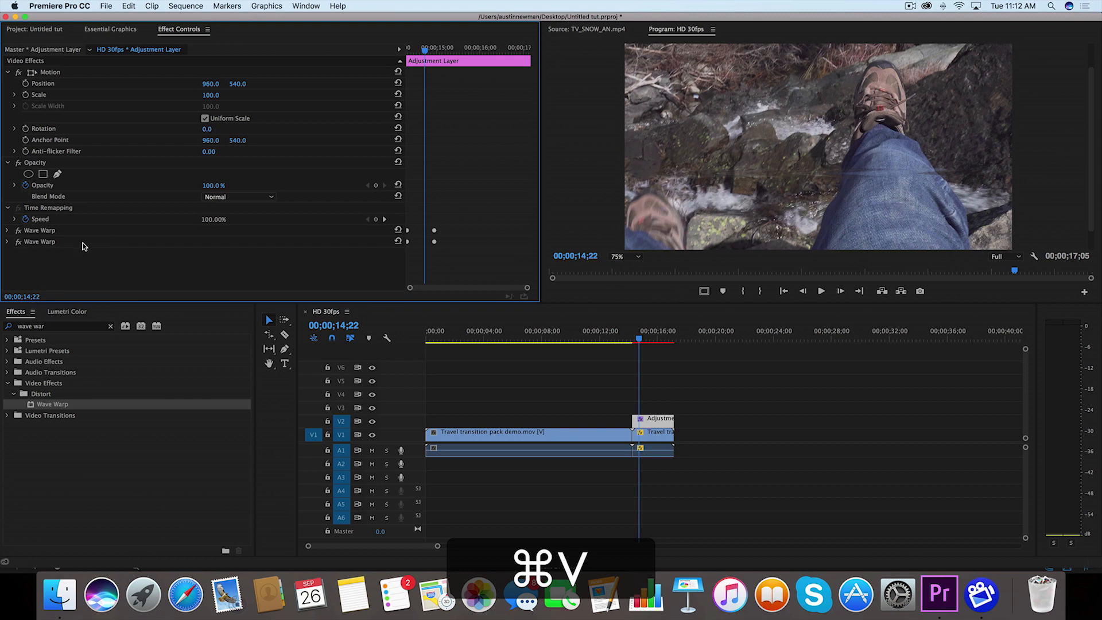
click(40, 241)
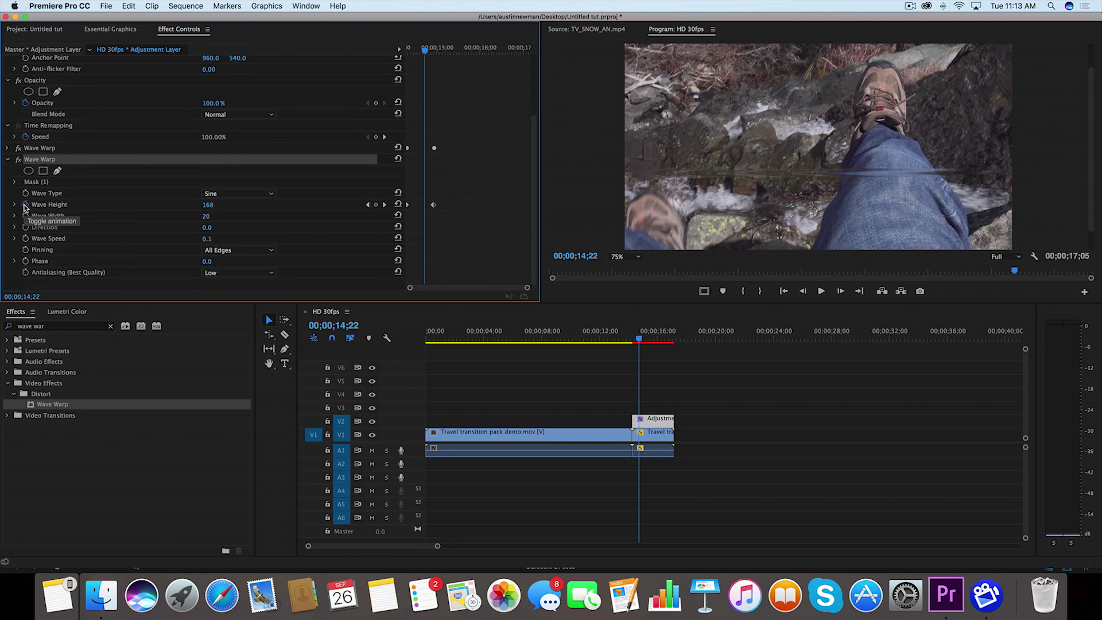
- Remove the copy's Wave Height keyframes and move its Mask (1) band higher in the frame
click(25, 205)
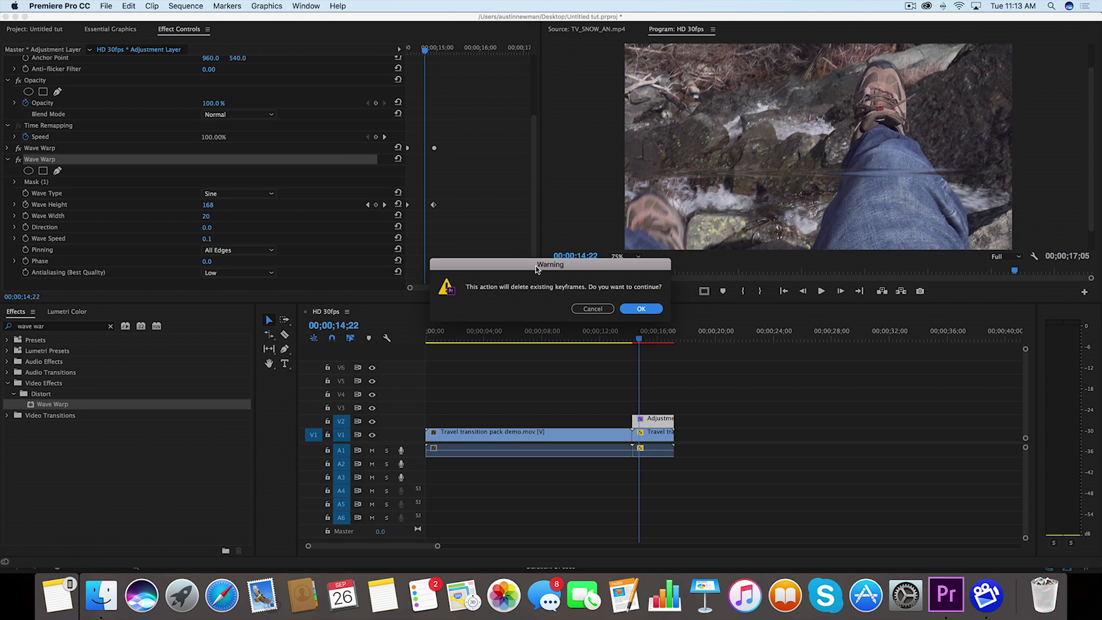
mouse_move(562, 295)
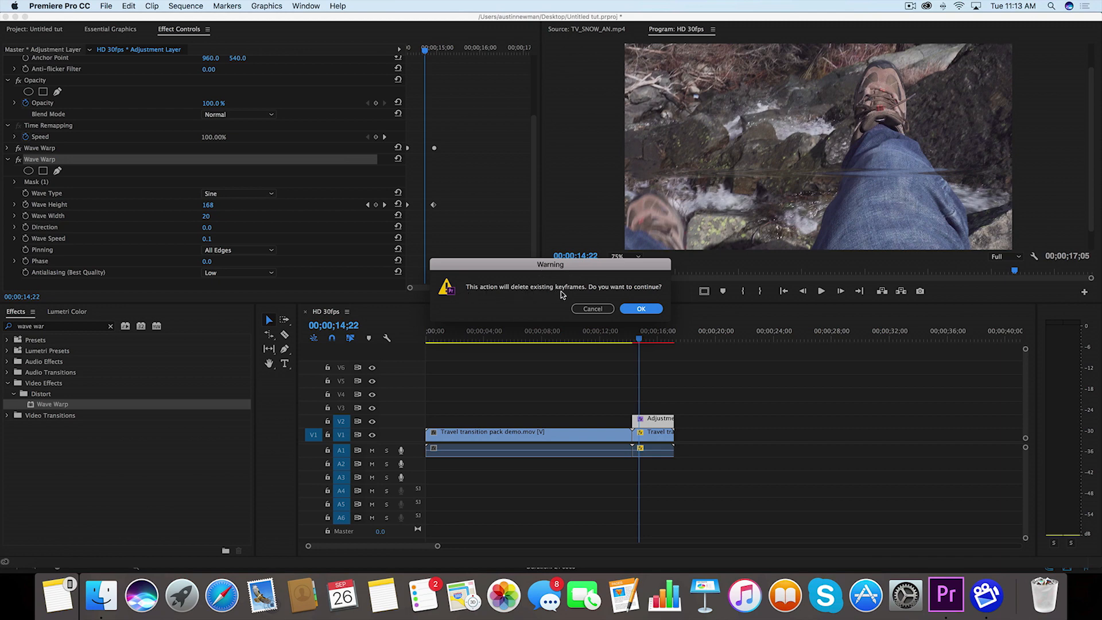
click(641, 309)
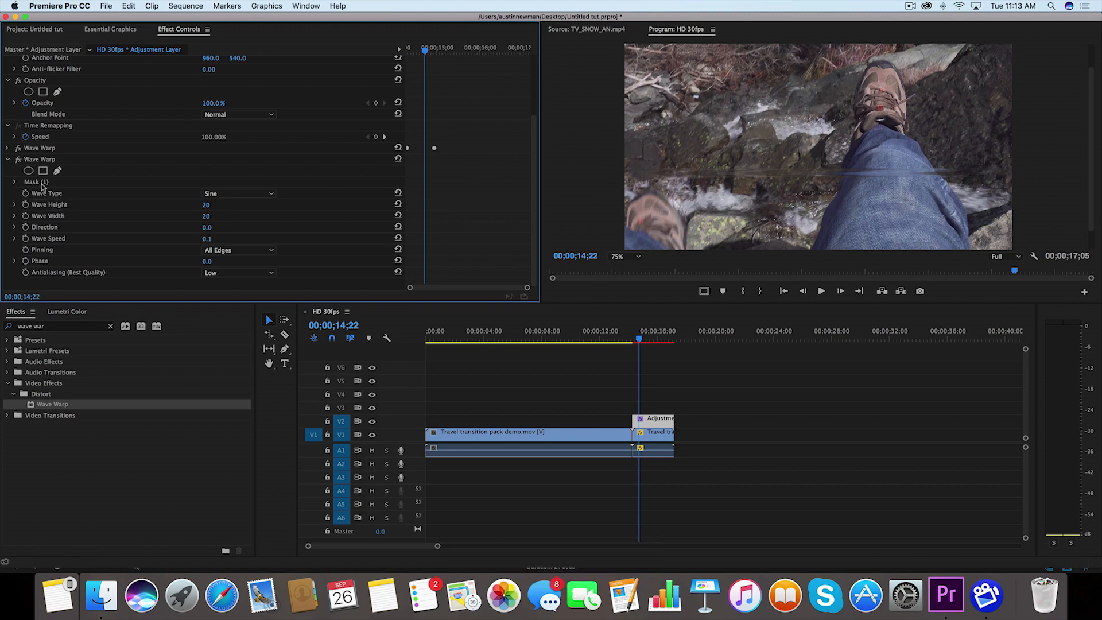
click(35, 181)
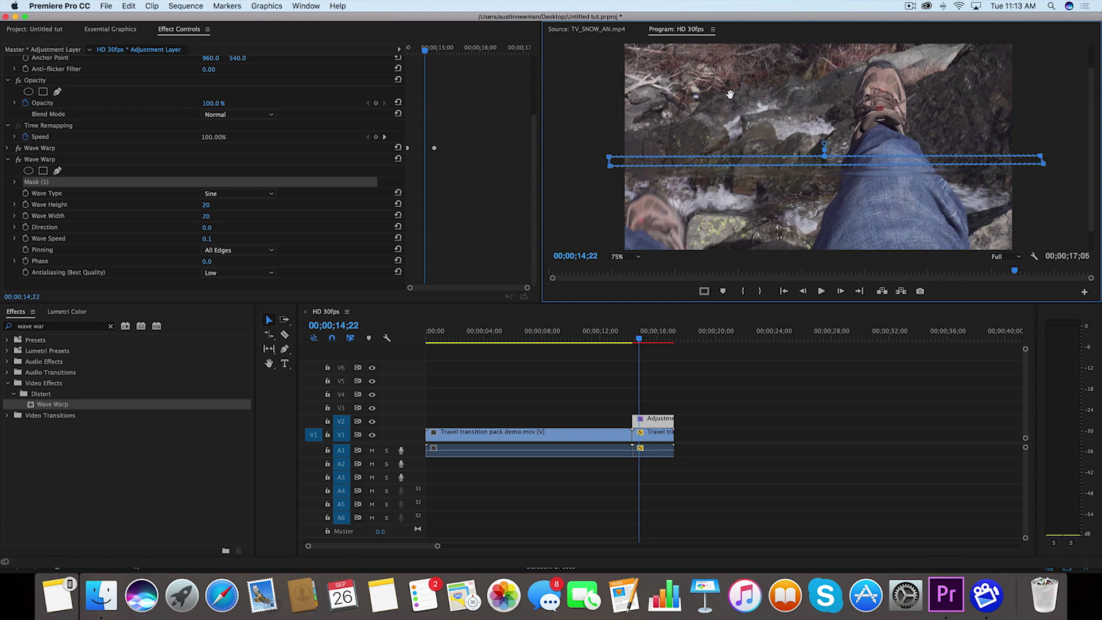
drag(822, 160, 822, 89)
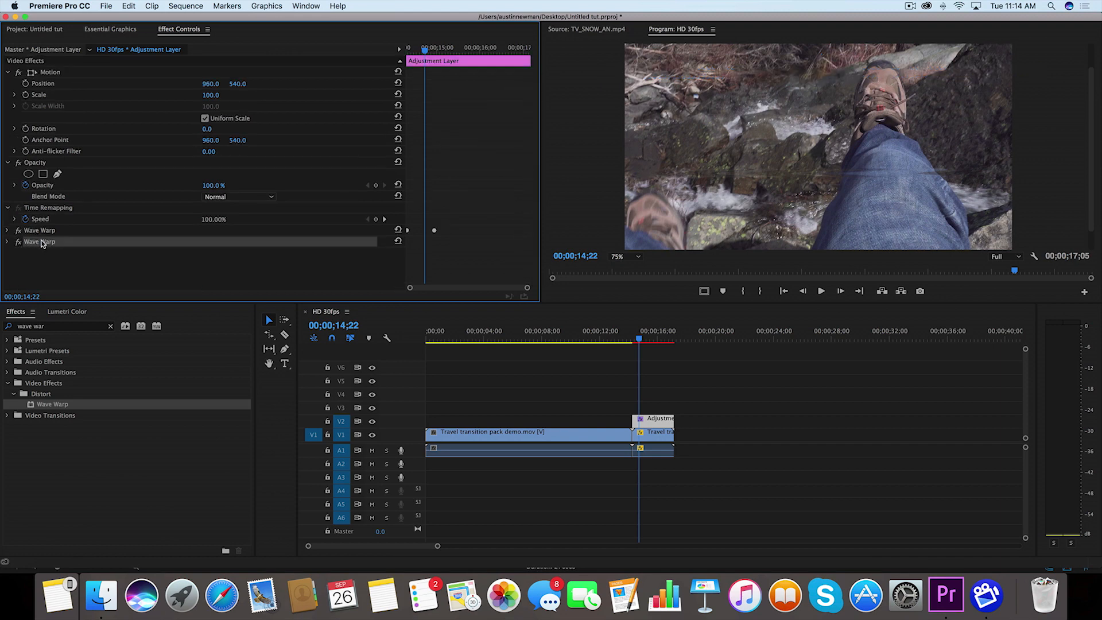
- Paste a third Wave Warp with its mask near the top and a wave height of 350
right_click(39, 241)
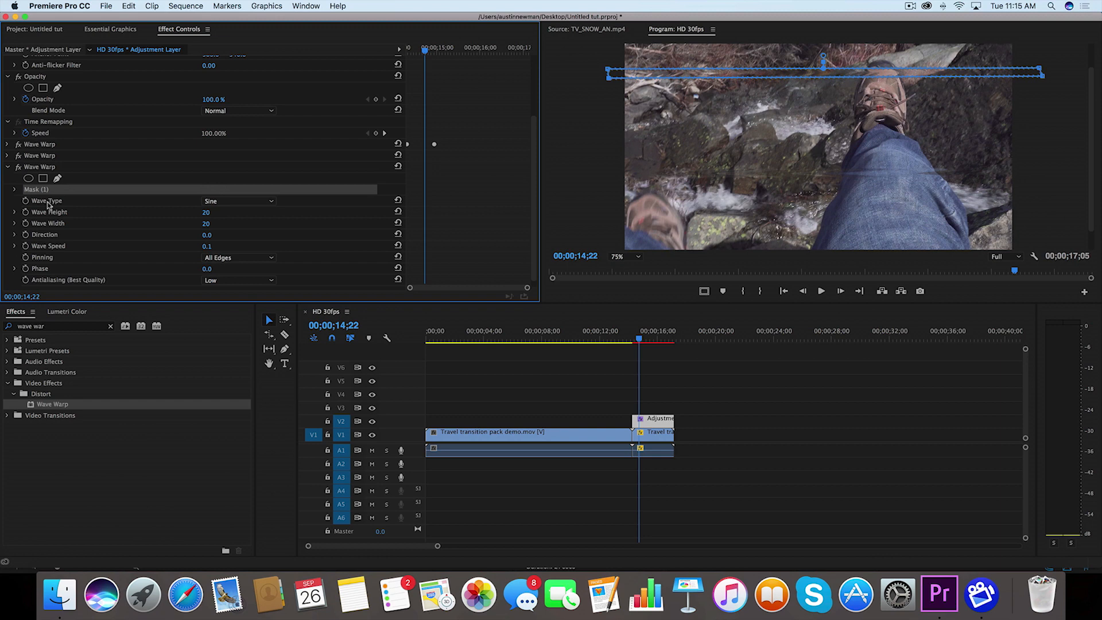
mouse_move(973, 68)
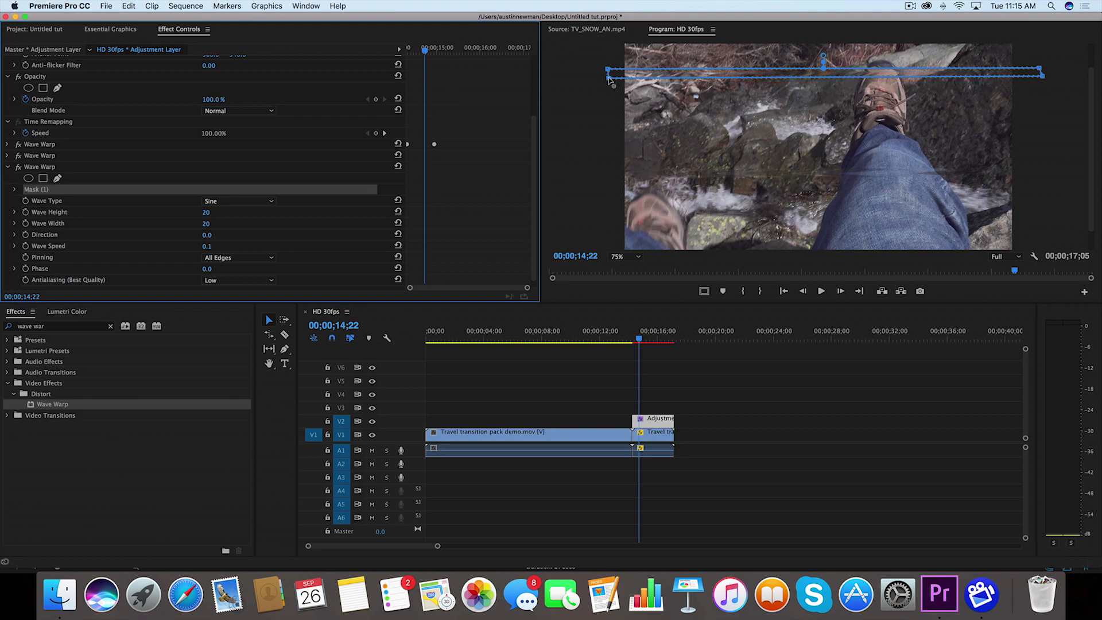
mouse_move(609, 90)
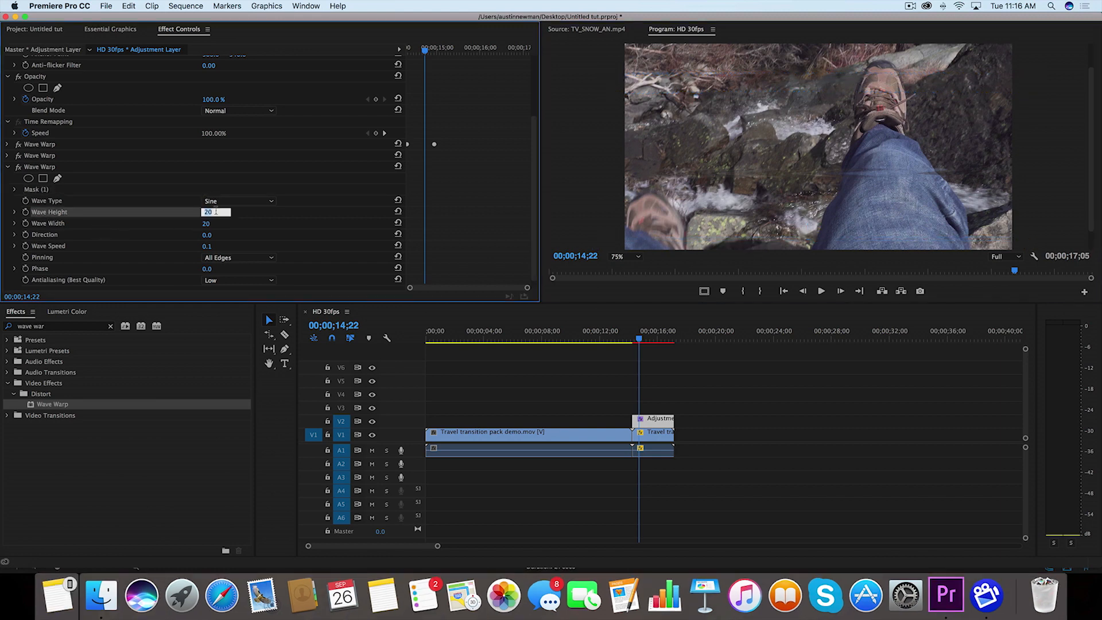
text(350)
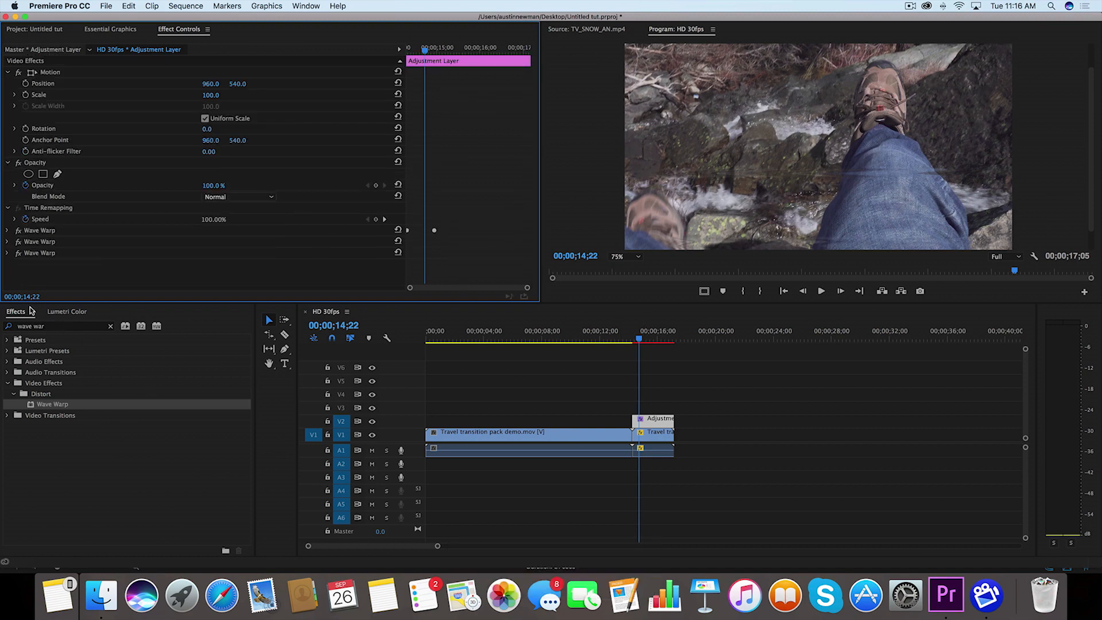
- Find the Noise effect in the Effects library and apply it to the adjustment layer at 30% noise
click(110, 326)
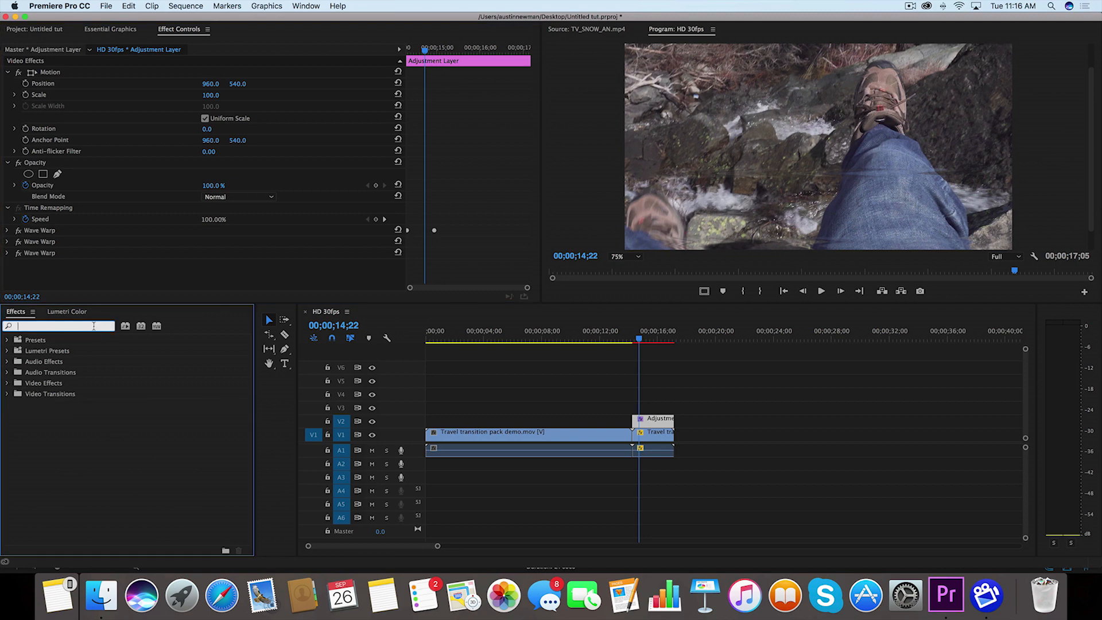
text(noise)
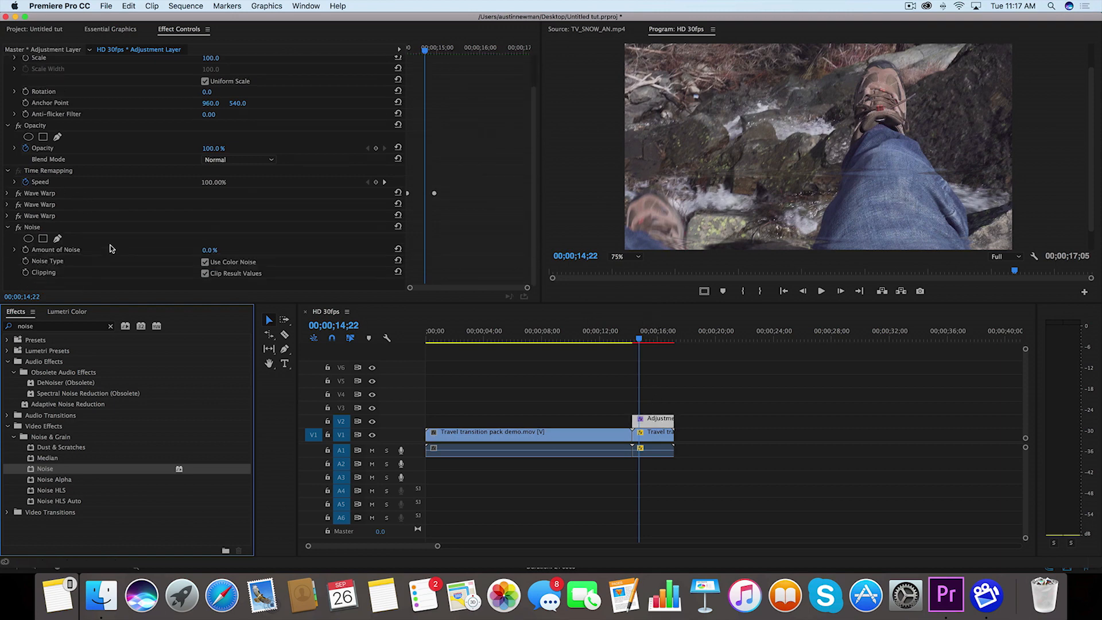
mouse_move(116, 248)
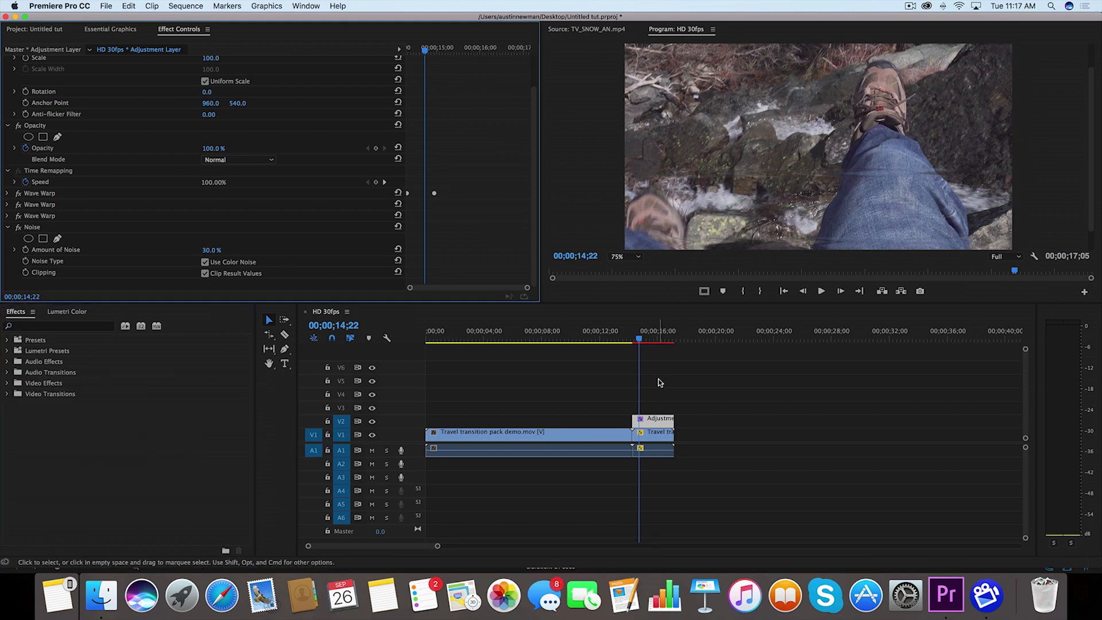
click(33, 29)
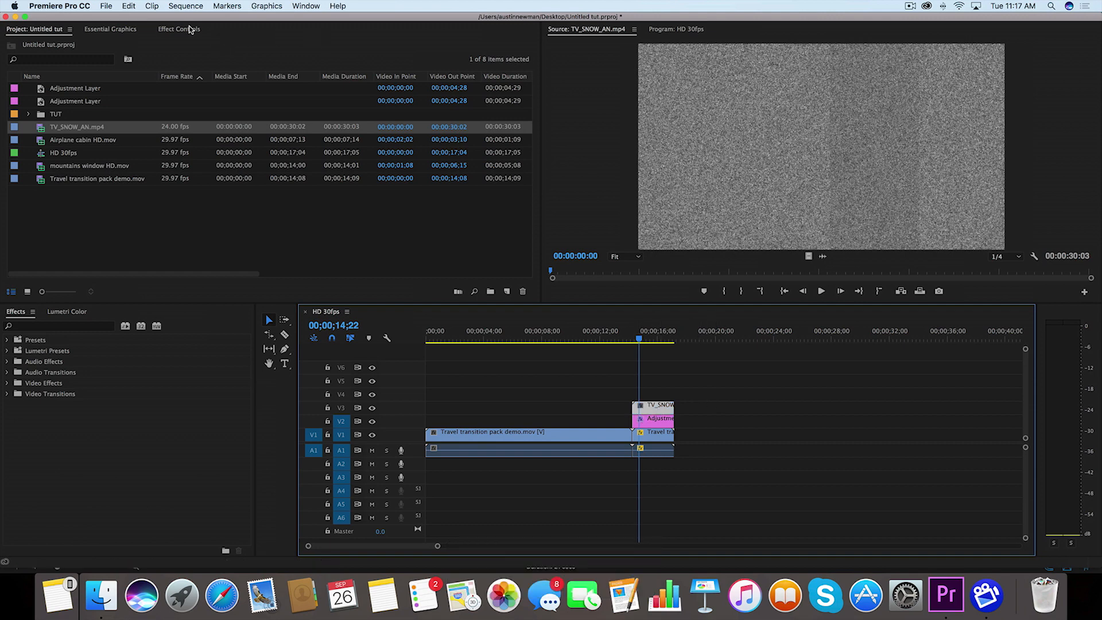
- Show the Effect Controls for the TV_SNOW_AN.mp4 clip placed on V3 above the adjustment layer
click(179, 29)
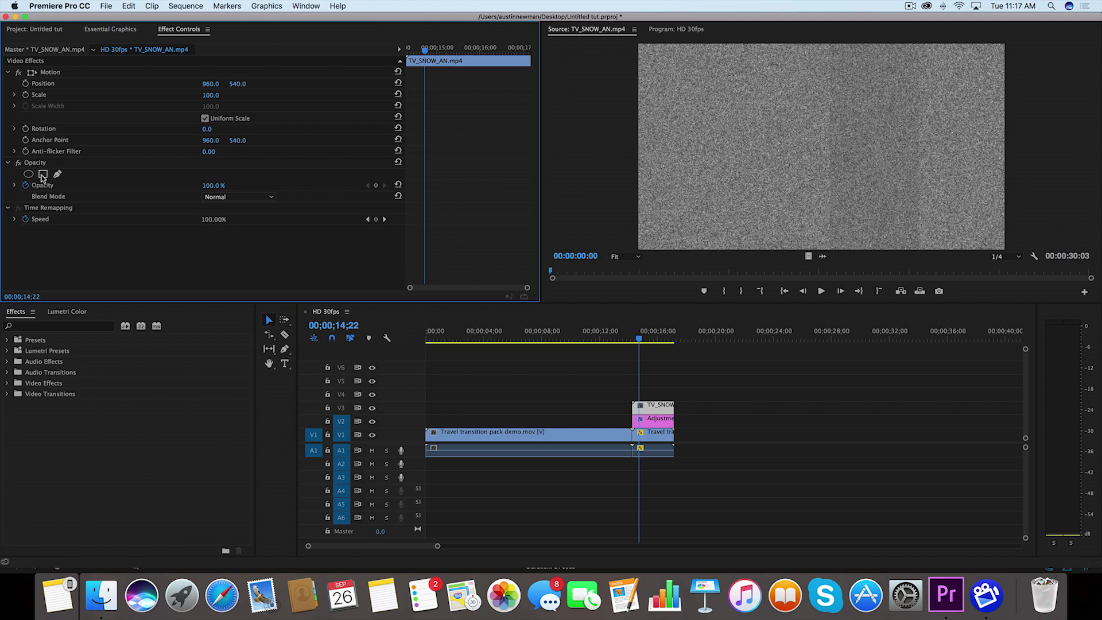
- Mask the TV snow clip to a thin horizontal rectangle band with Mask Opacity 80% and feathered edges
click(29, 175)
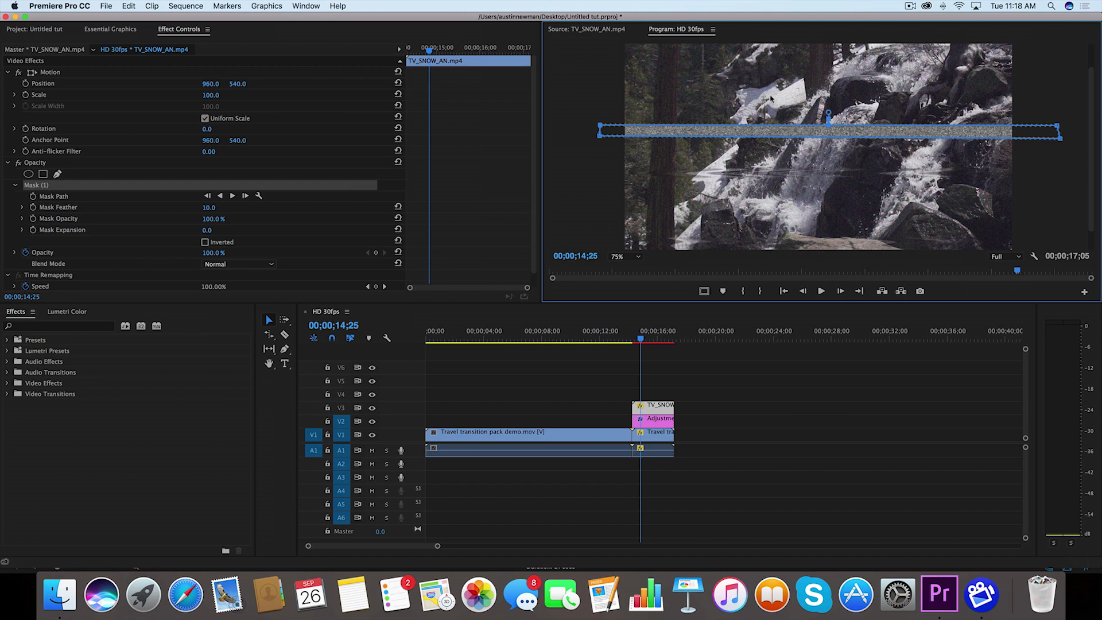
mouse_move(763, 131)
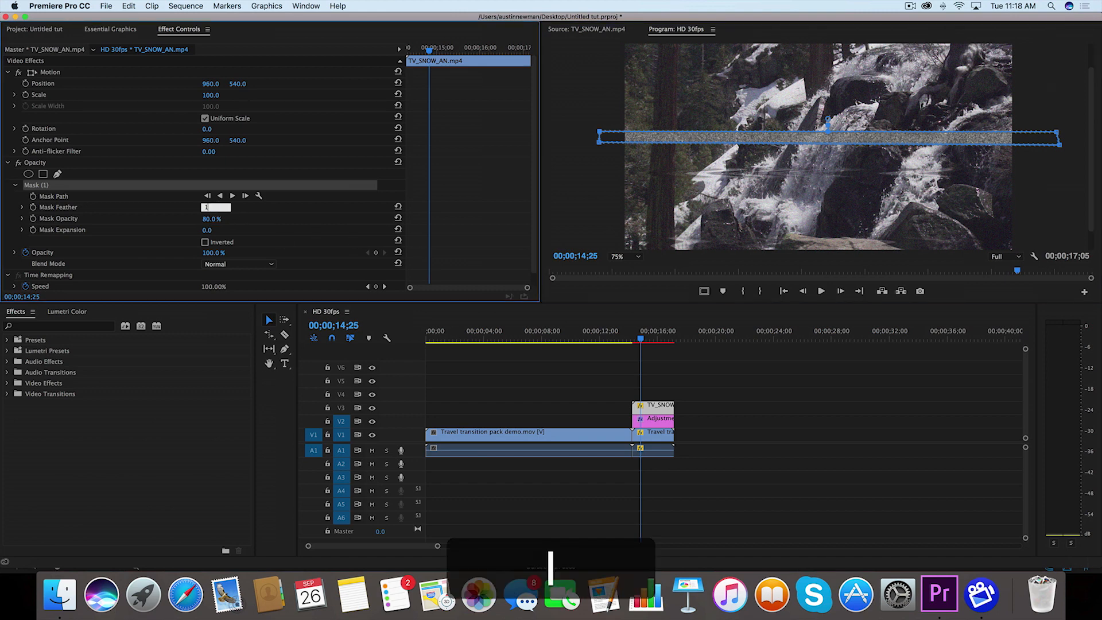
click(527, 432)
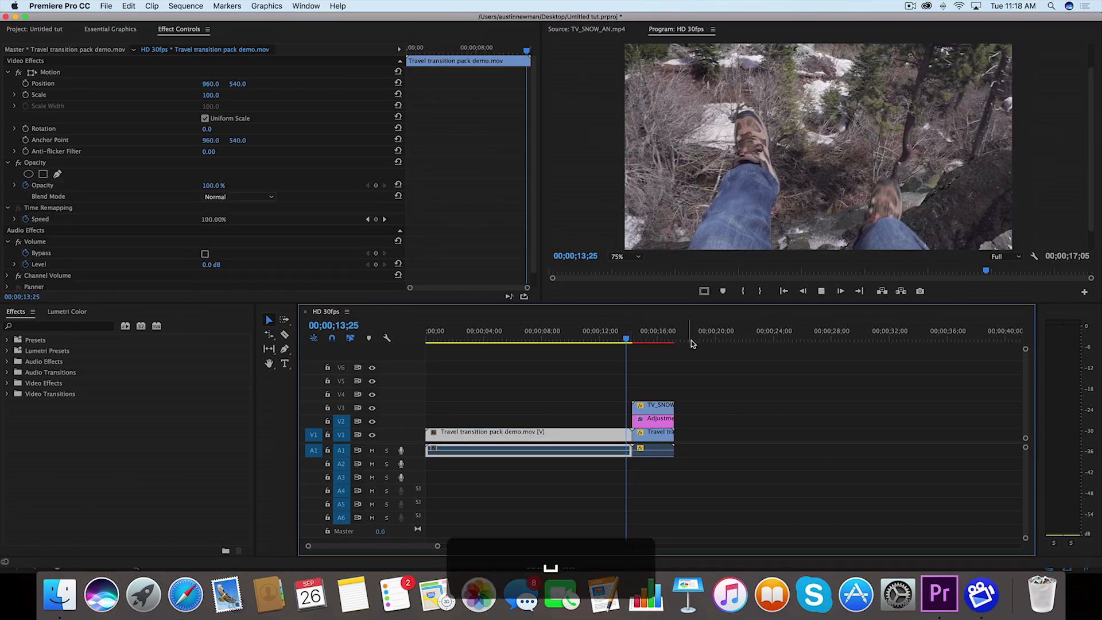